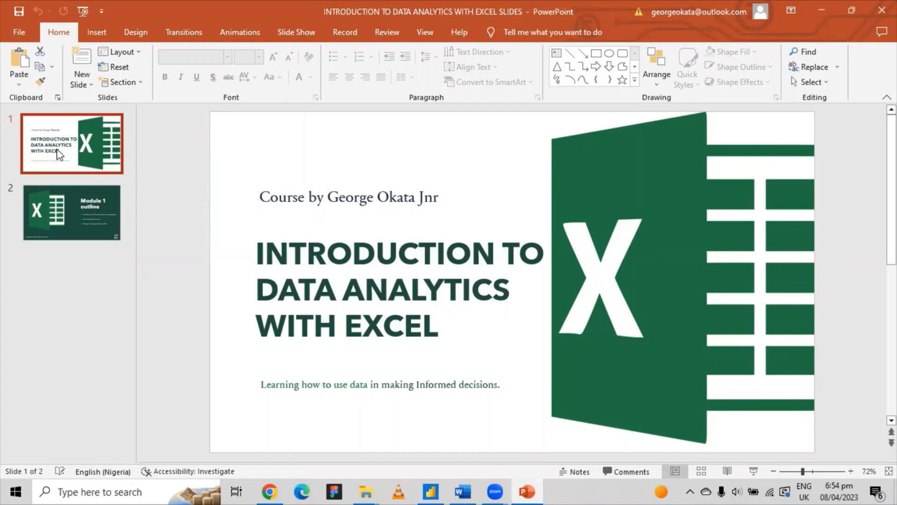
# Show the Module 1 outline slide listing Excel interface, formatting and saving topics
pyautogui.click(71, 212)
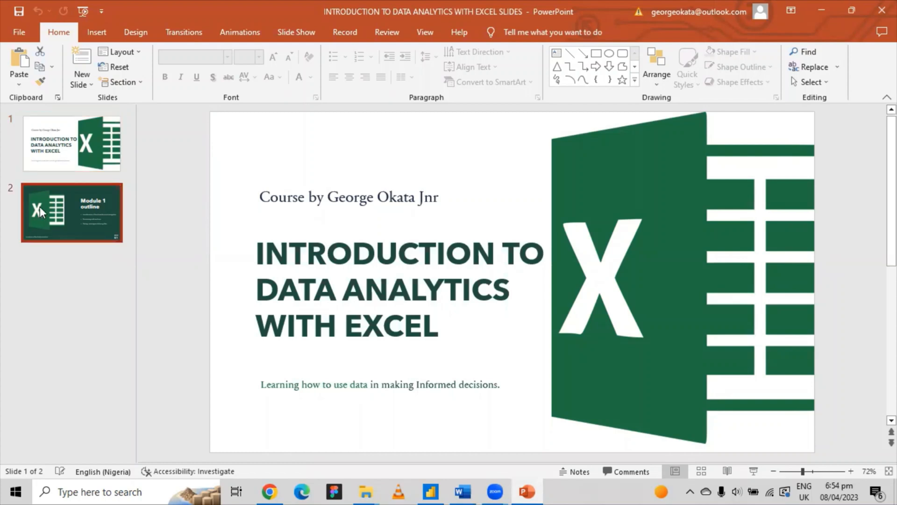
pyautogui.click(72, 212)
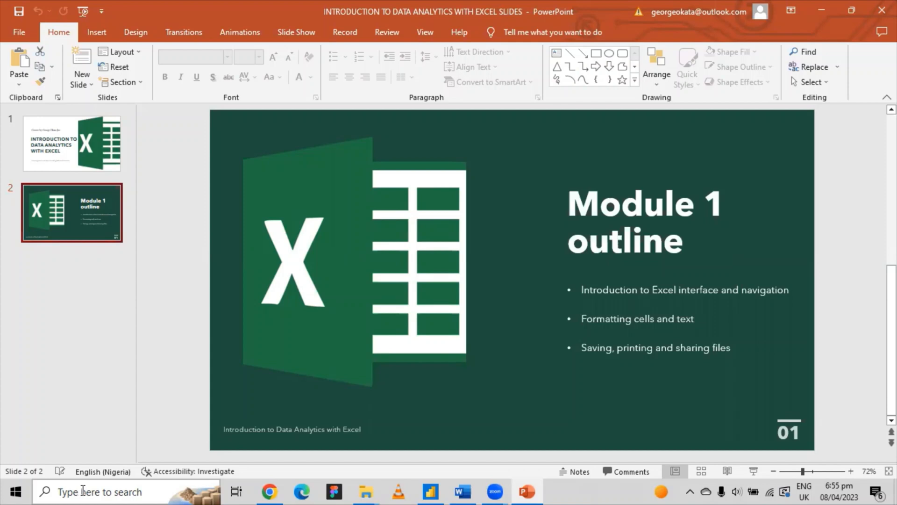
# Launch Excel from Windows search so its start screen with new workbook templates appears
pyautogui.write('excel')
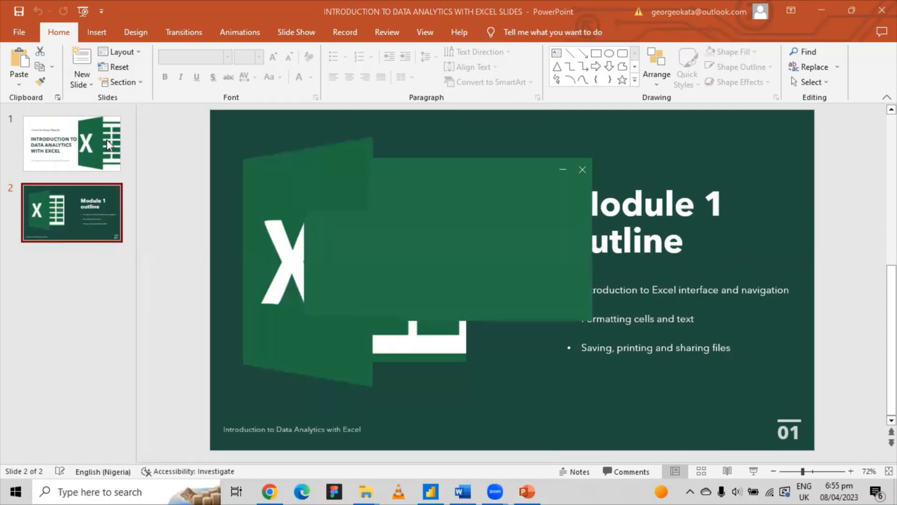
pyautogui.click(558, 490)
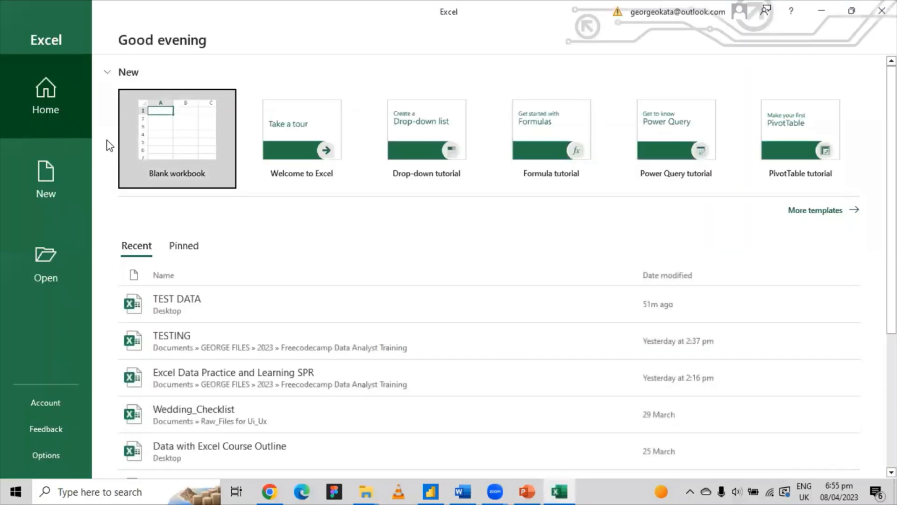
pyautogui.moveTo(656, 26)
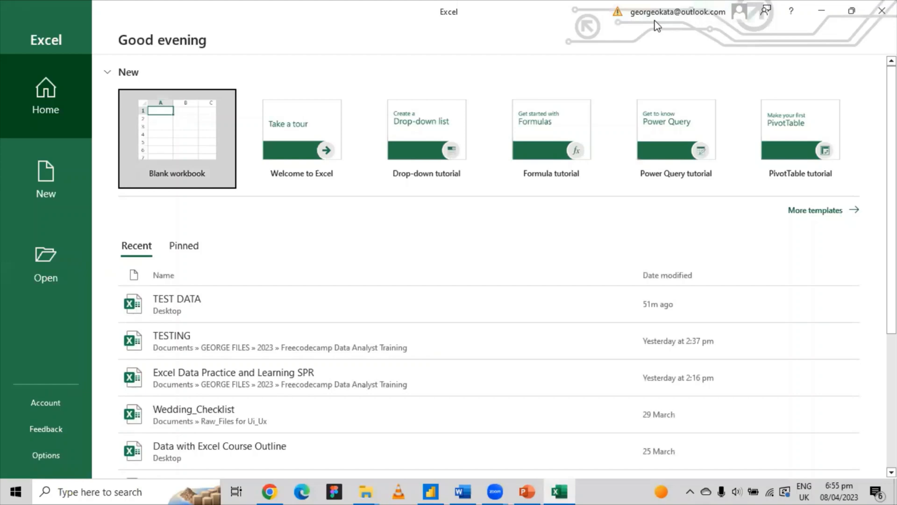
pyautogui.moveTo(812, 296)
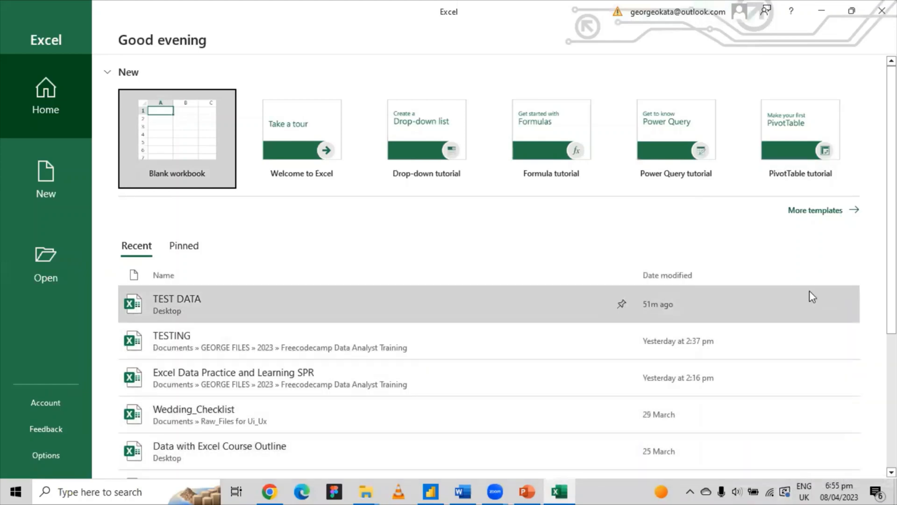
pyautogui.moveTo(806, 215)
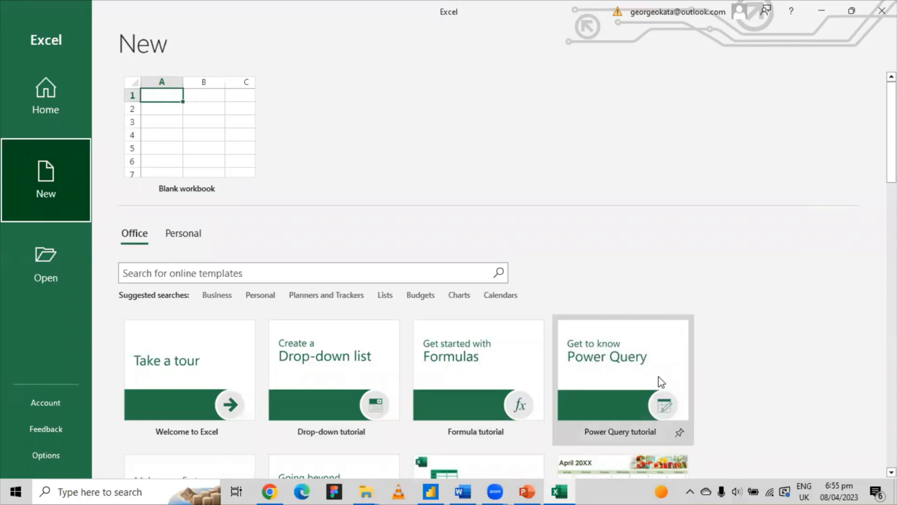
pyautogui.moveTo(671, 256)
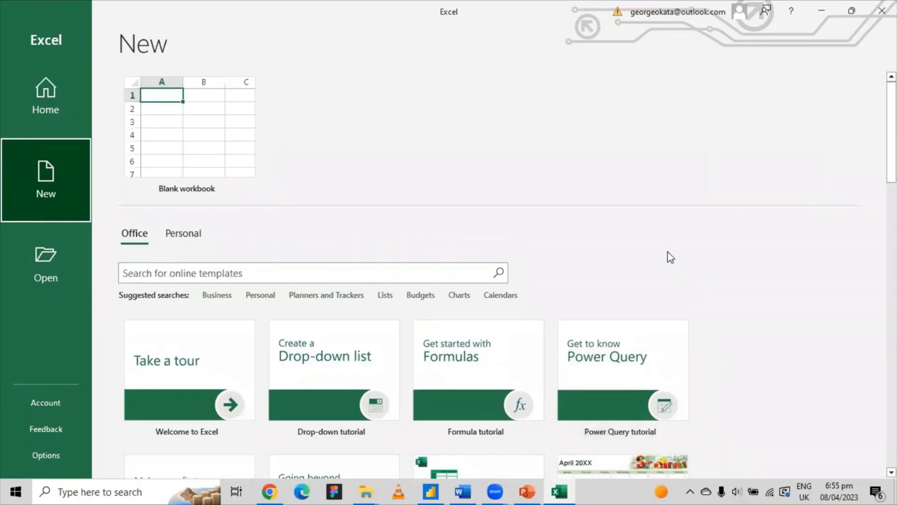
pyautogui.moveTo(240, 203)
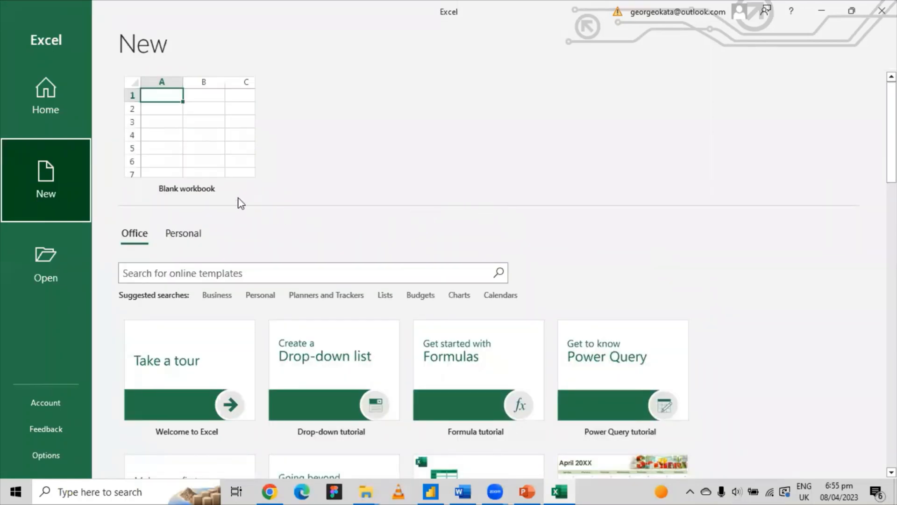
pyautogui.moveTo(189, 140)
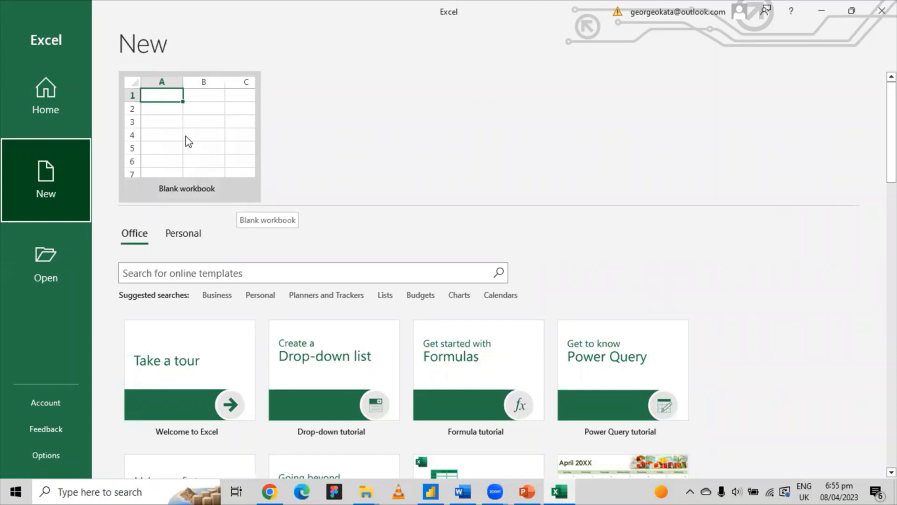
pyautogui.click(189, 137)
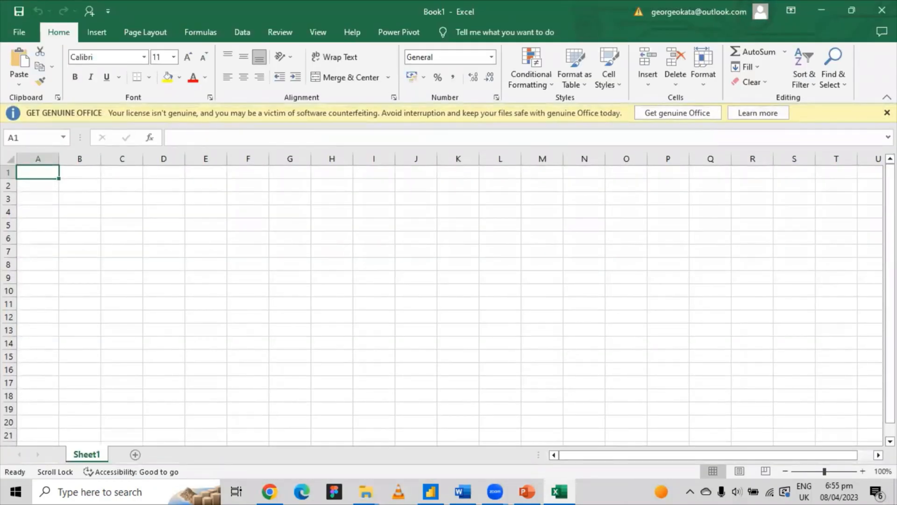
pyautogui.click(886, 113)
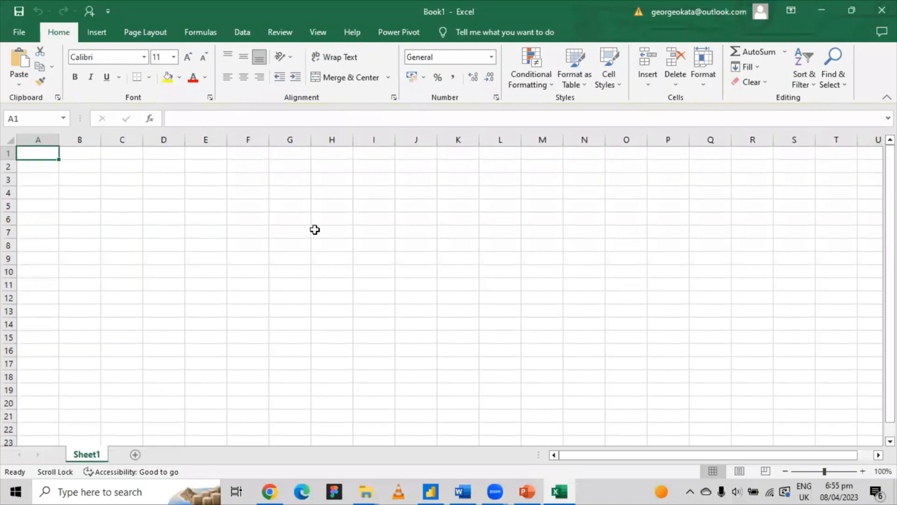
pyautogui.moveTo(310, 230)
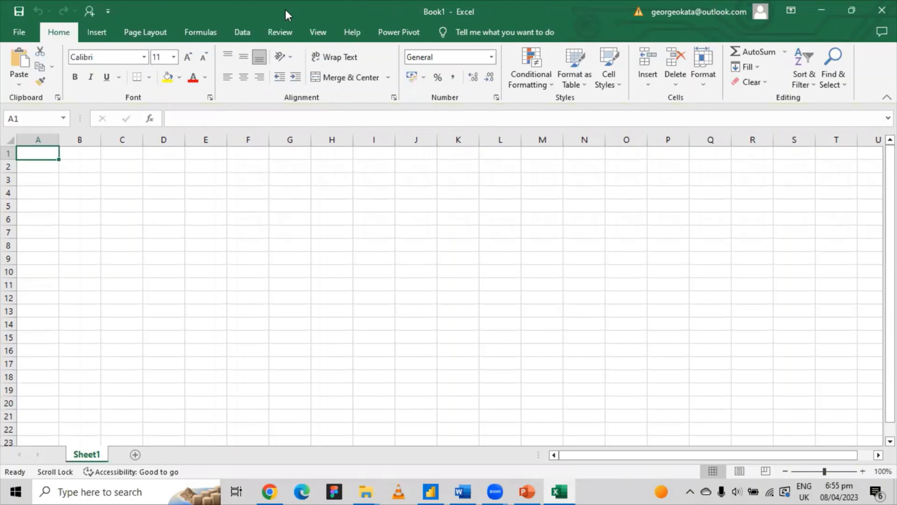
pyautogui.moveTo(421, 13)
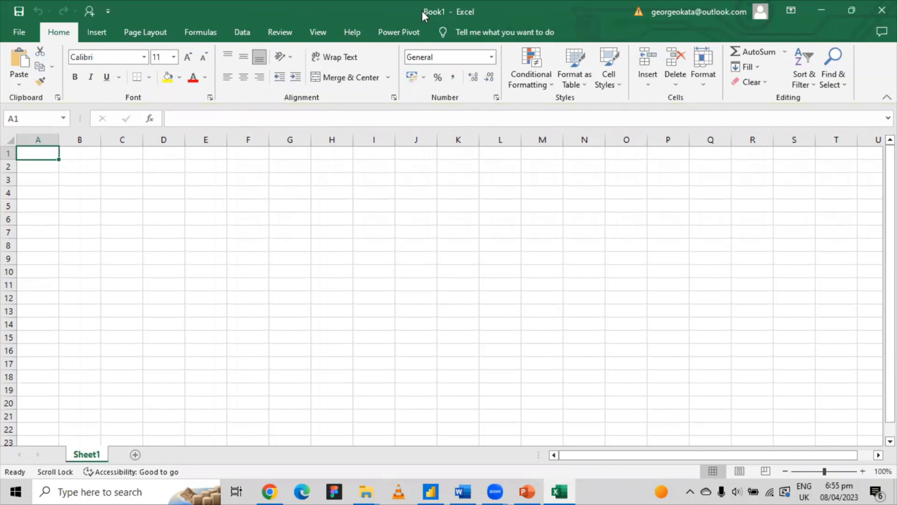
pyautogui.moveTo(462, 19)
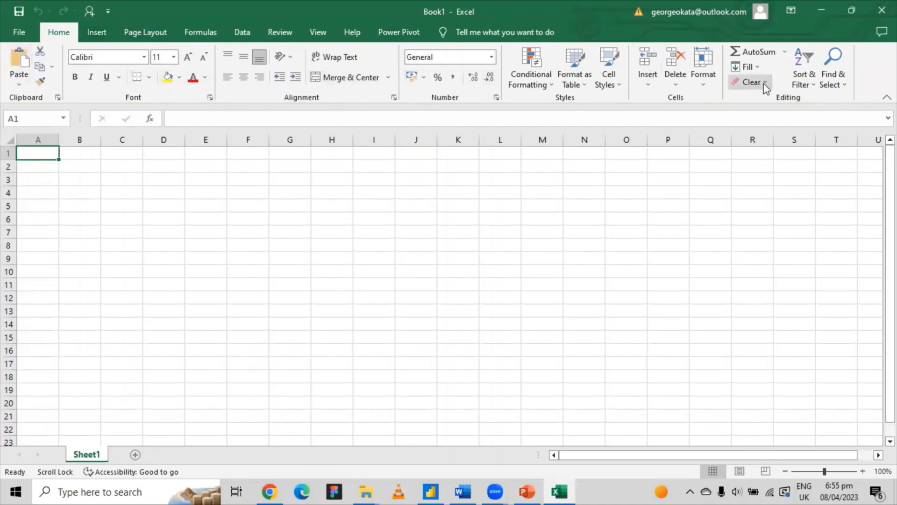
pyautogui.moveTo(96, 32)
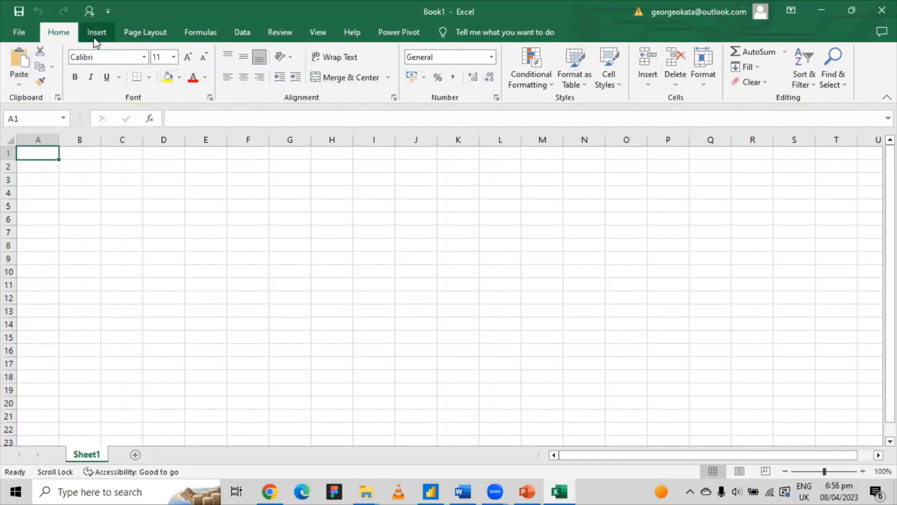
pyautogui.click(96, 31)
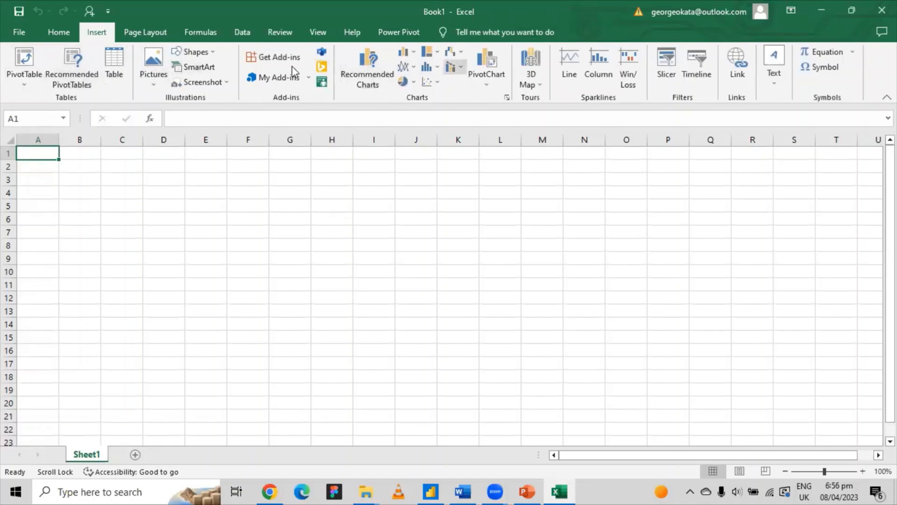
pyautogui.click(58, 32)
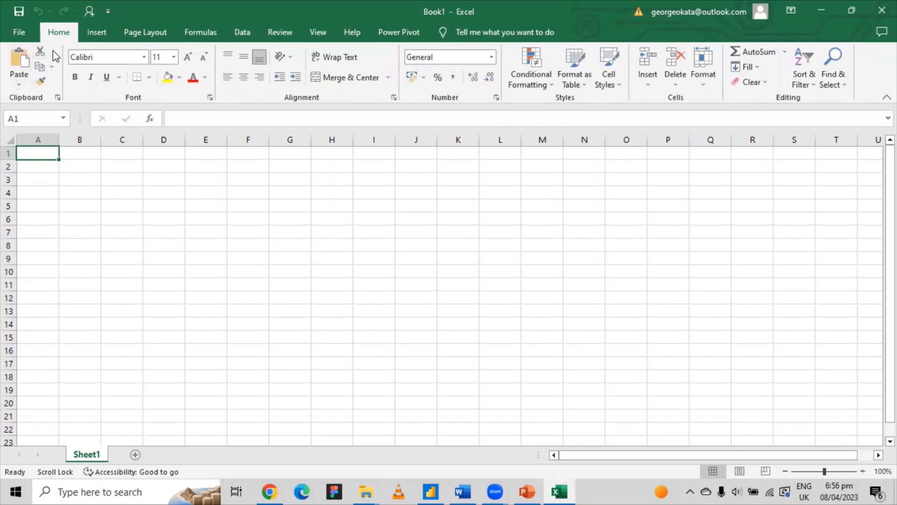
pyautogui.moveTo(5, 110)
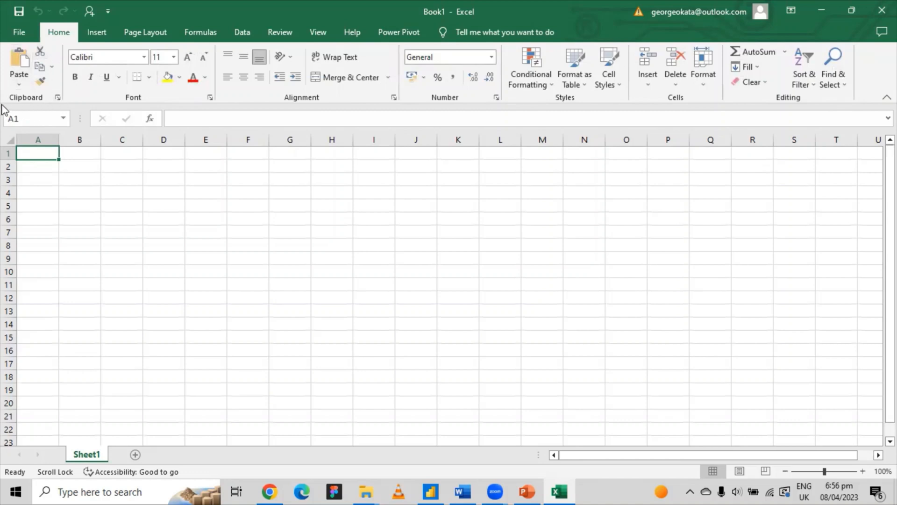
pyautogui.moveTo(36, 46)
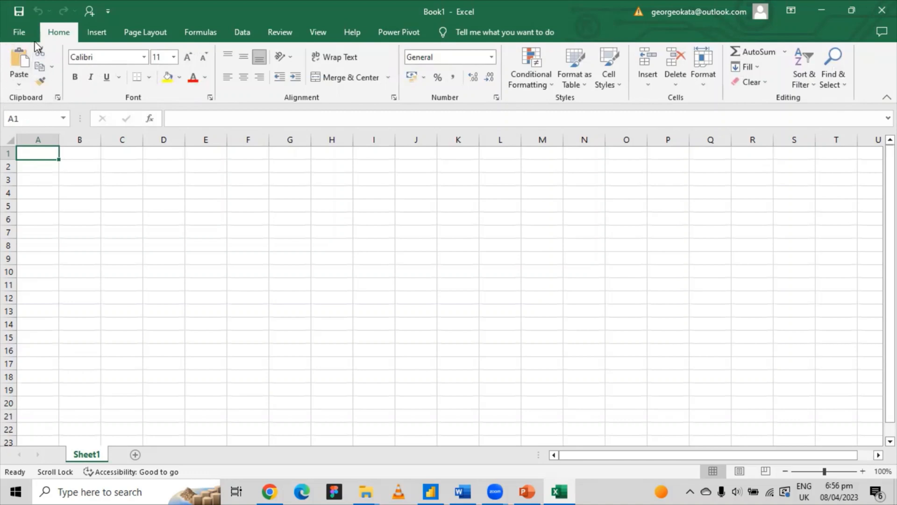
pyautogui.moveTo(39, 59)
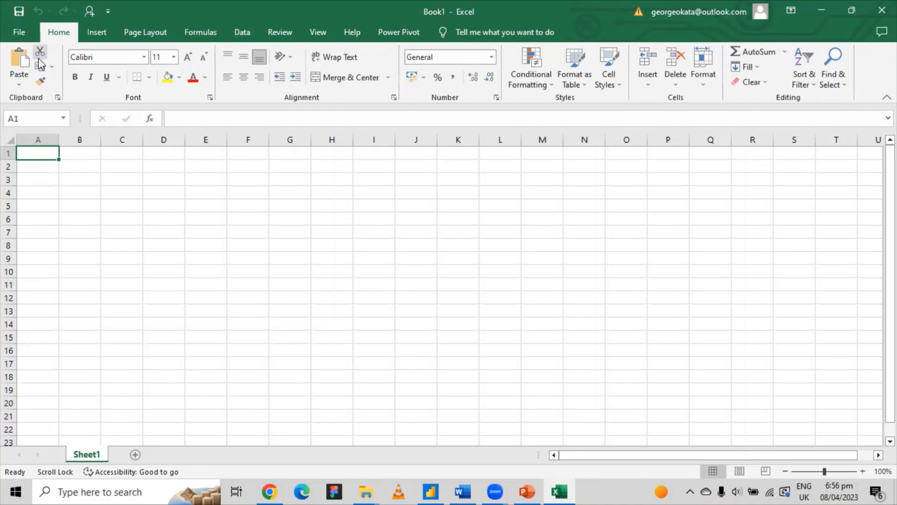
pyautogui.moveTo(3, 105)
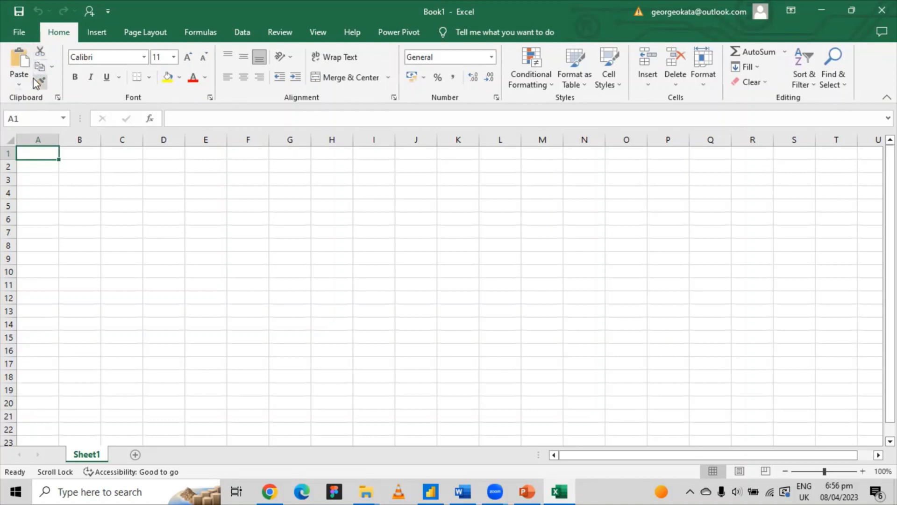
pyautogui.moveTo(39, 81)
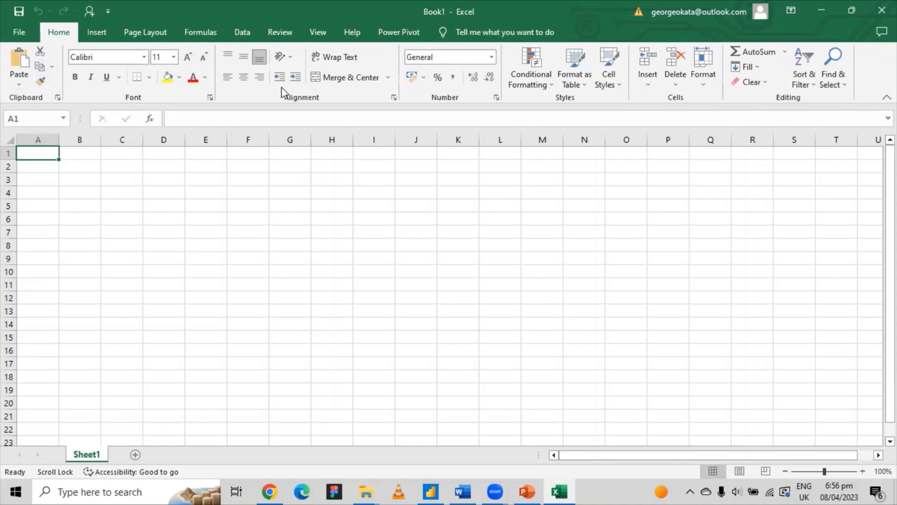
pyautogui.moveTo(439, 104)
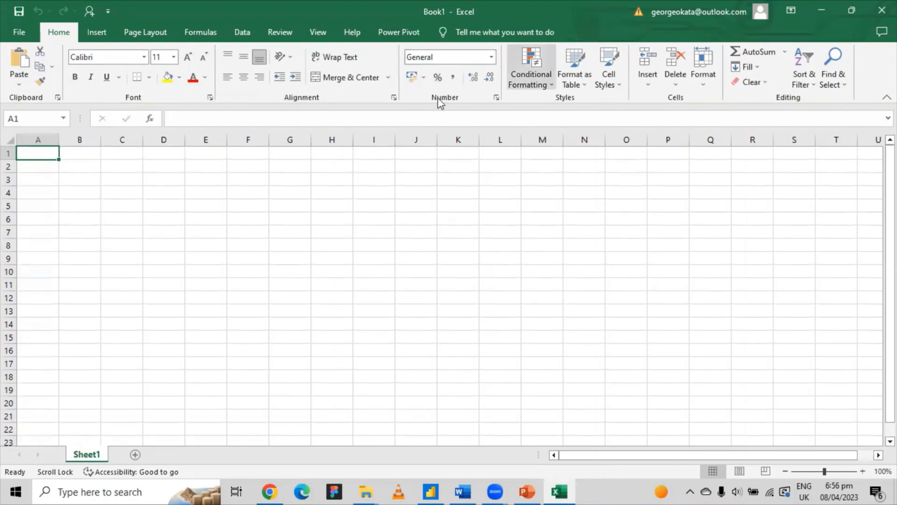
pyautogui.moveTo(547, 94)
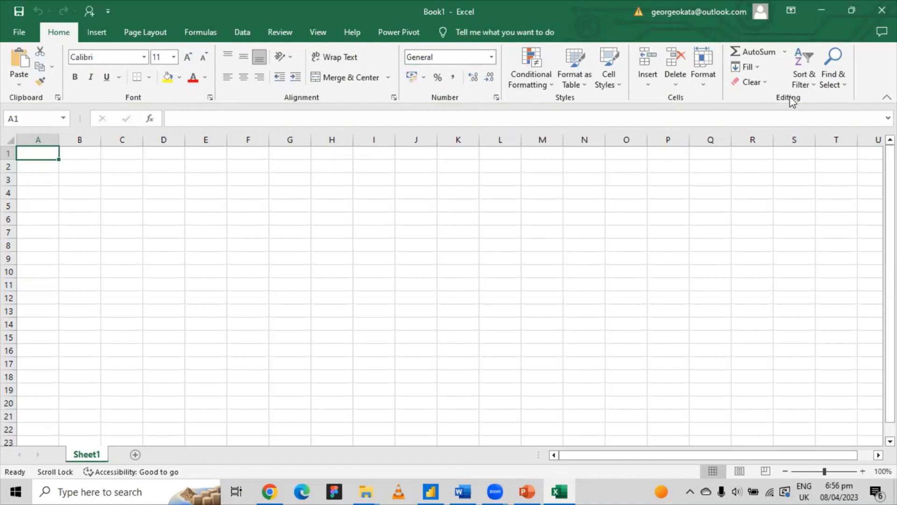
pyautogui.moveTo(579, 386)
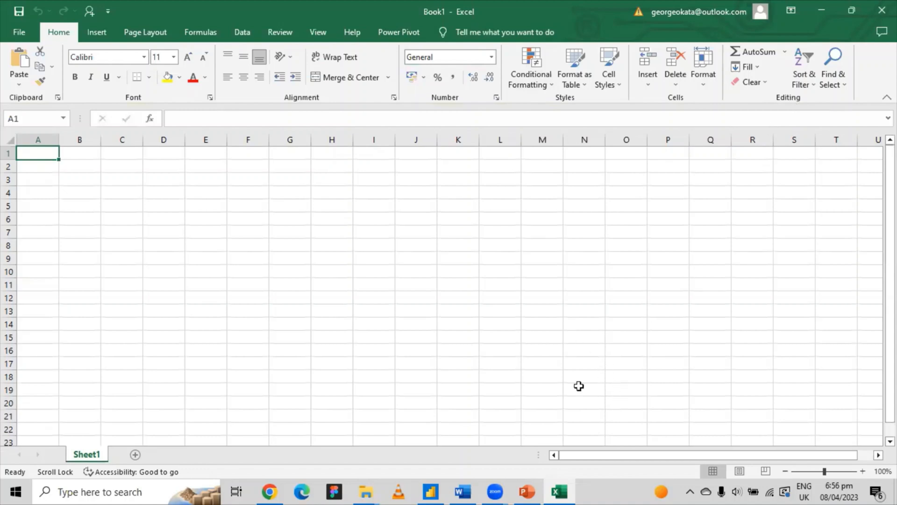
pyautogui.moveTo(143, 325)
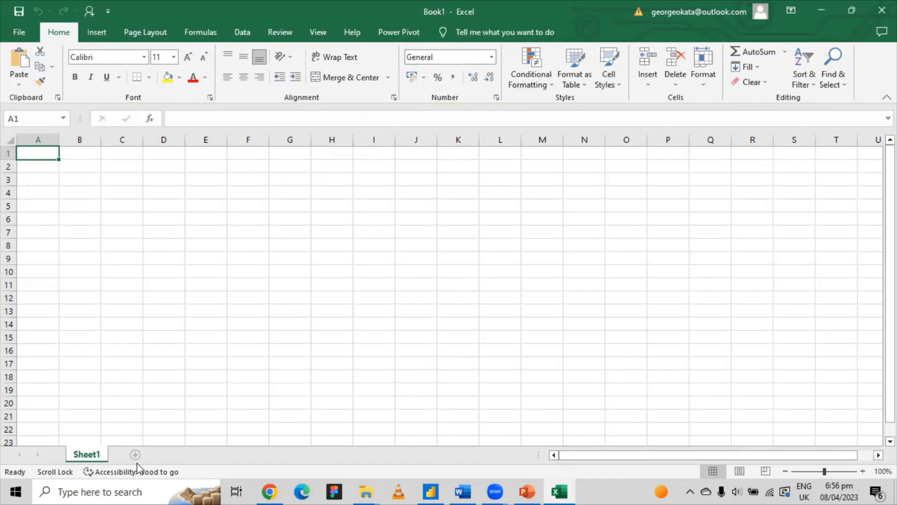
# Add two worksheets, Sheet2 and Sheet3, to the Book1 workbook
pyautogui.click(134, 454)
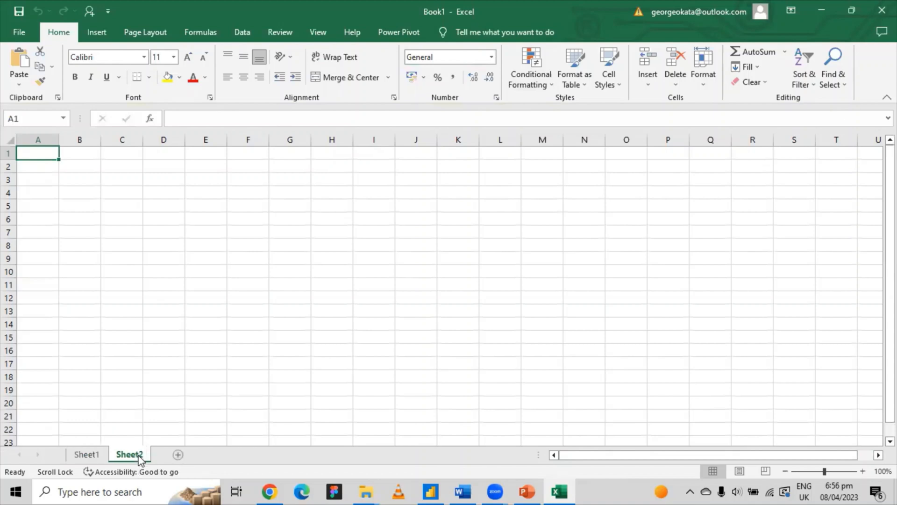
pyautogui.click(177, 454)
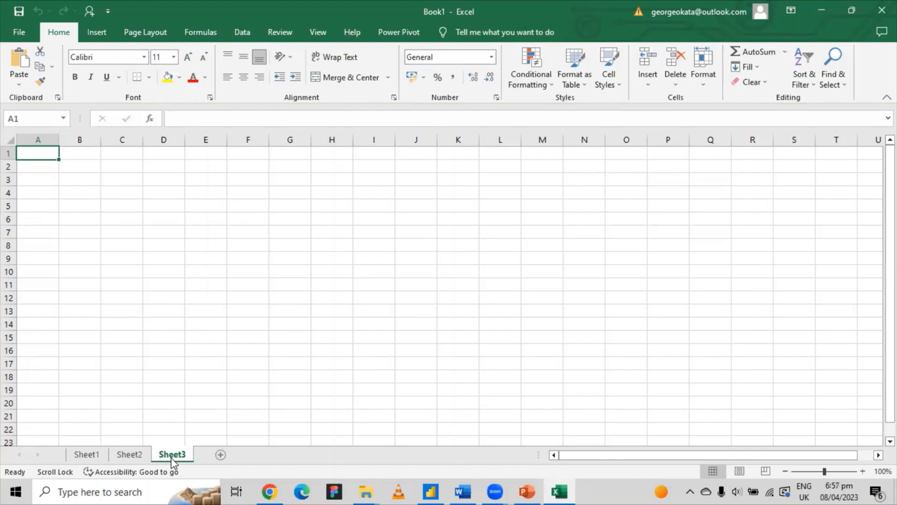
# Rename Sheet3 to 'data' from its sheet tab options
pyautogui.rightClick(172, 454)
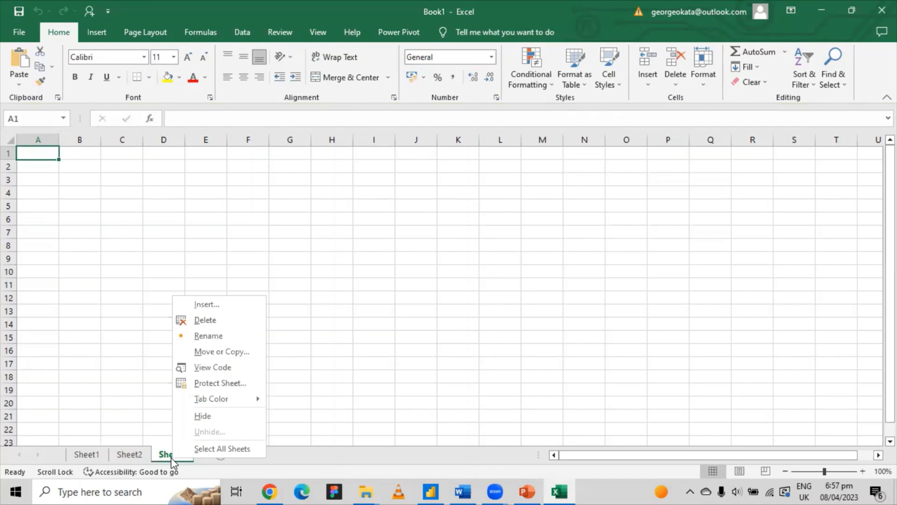
pyautogui.click(208, 335)
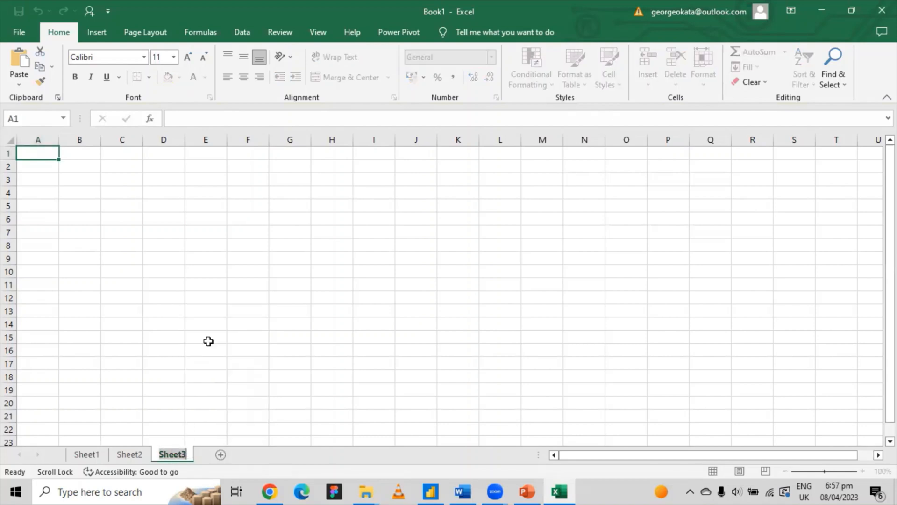
pyautogui.write('data')
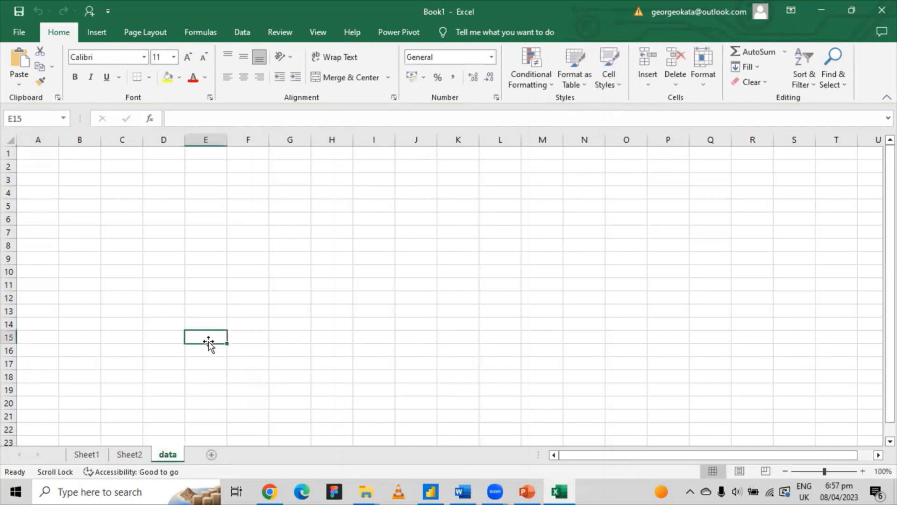
pyautogui.moveTo(160, 424)
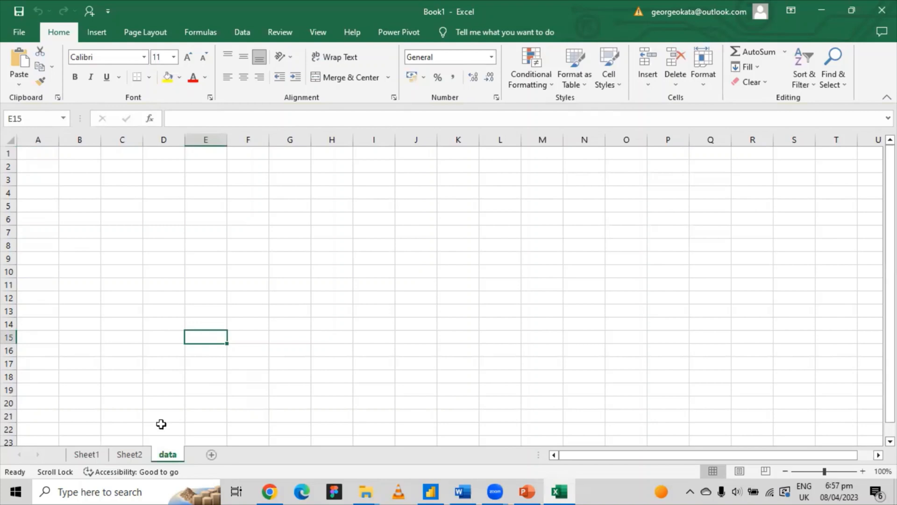
# Delete the 'data' worksheet, leaving Sheet1 and Sheet2
pyautogui.rightClick(168, 454)
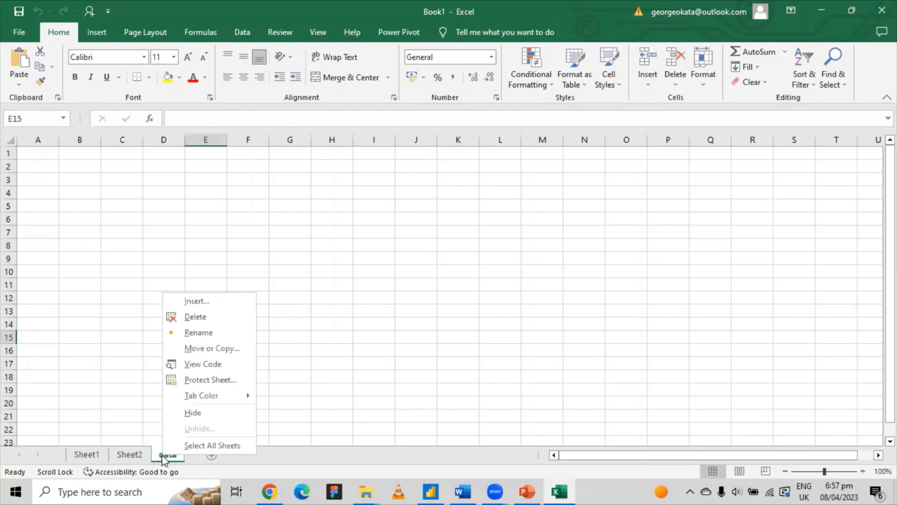
pyautogui.moveTo(195, 317)
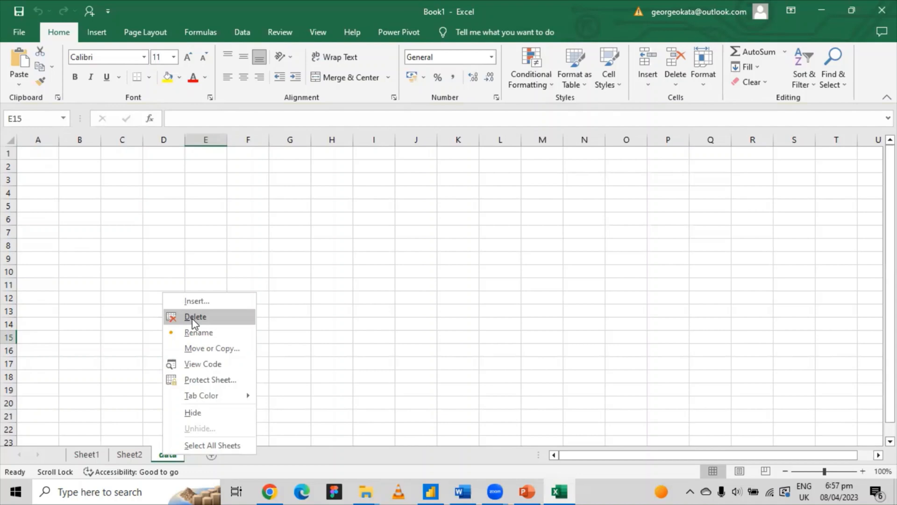
pyautogui.click(196, 317)
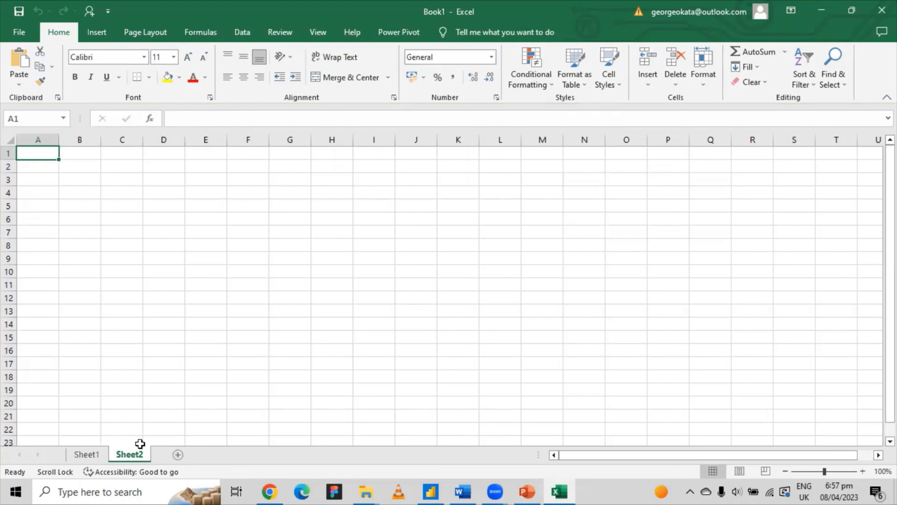
# Bring up Sheet2's tab options, then select cells A2:Q18 and clear the selection
pyautogui.rightClick(129, 454)
pyautogui.write('finance')
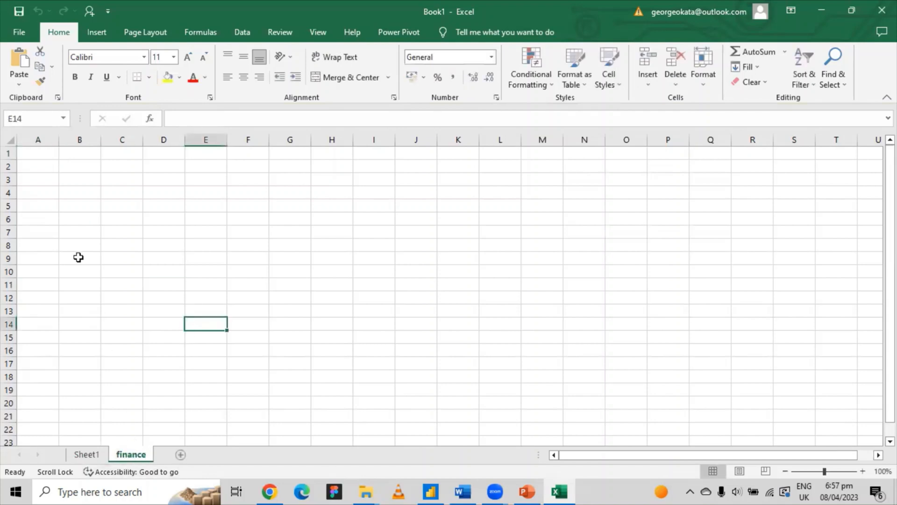
pyautogui.moveTo(37, 167); pyautogui.dragTo(731, 382)
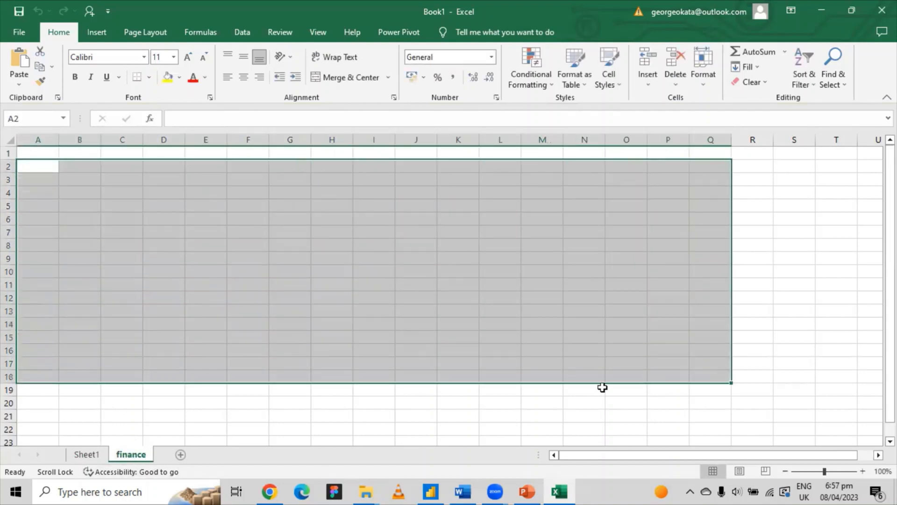
pyautogui.click(416, 389)
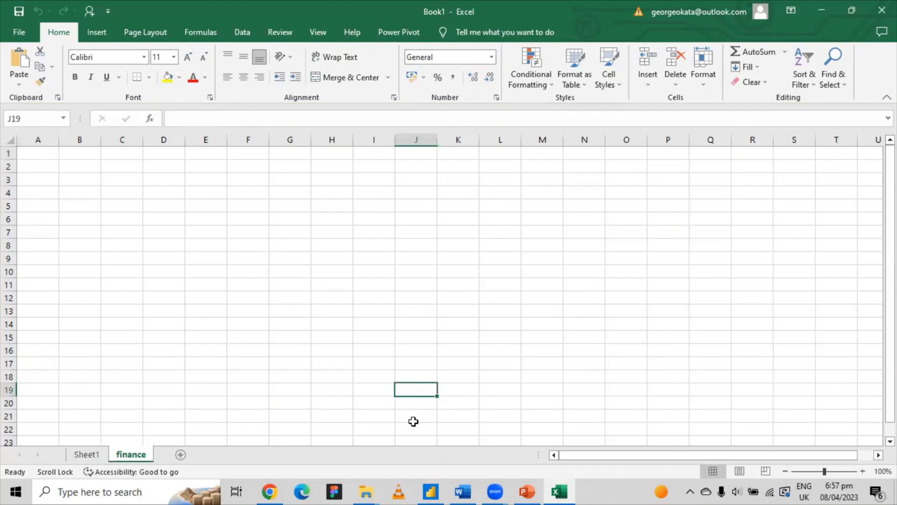
pyautogui.moveTo(597, 26)
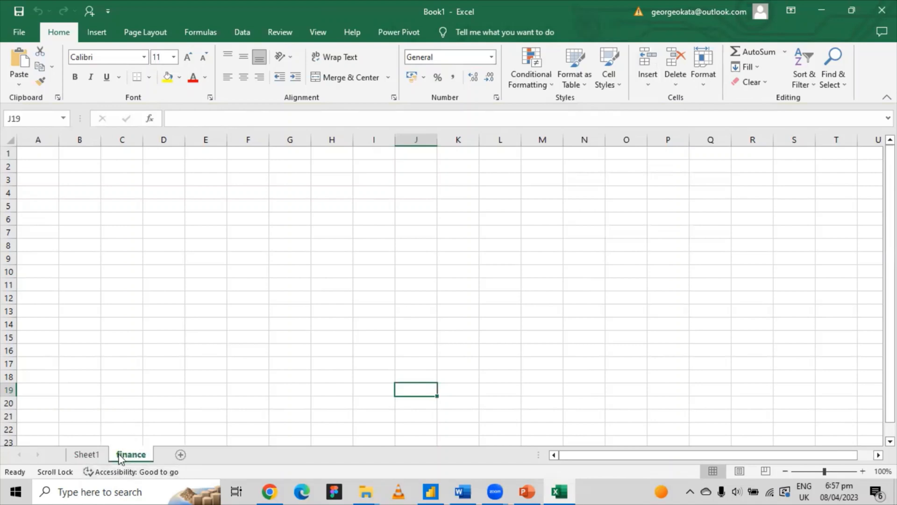
pyautogui.moveTo(138, 454)
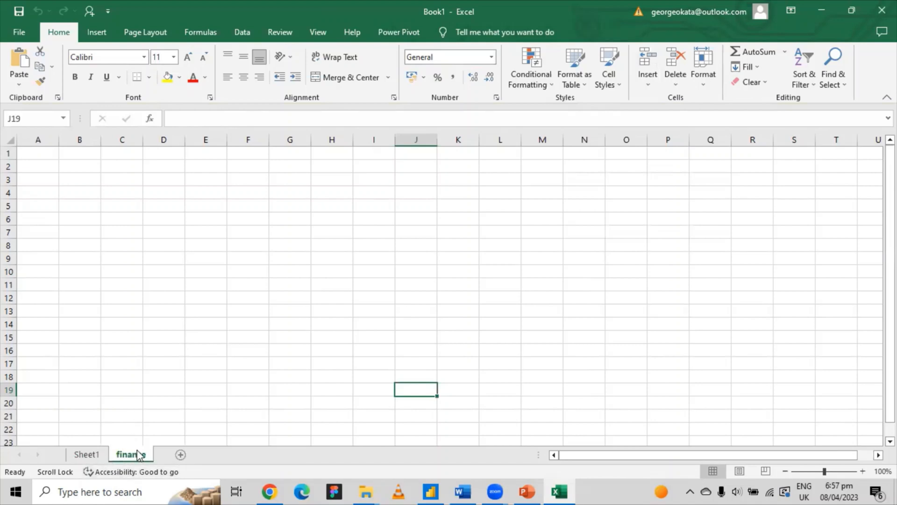
pyautogui.rightClick(131, 454)
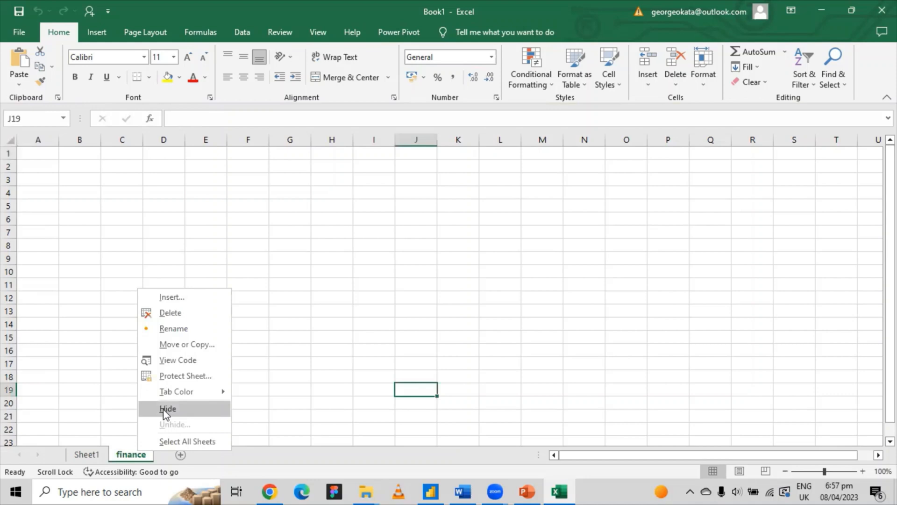
pyautogui.click(167, 408)
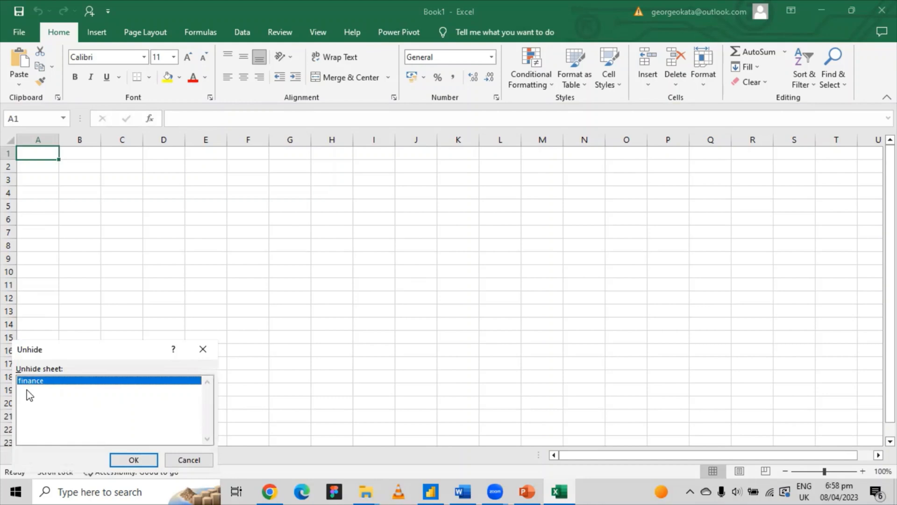
pyautogui.moveTo(107, 406)
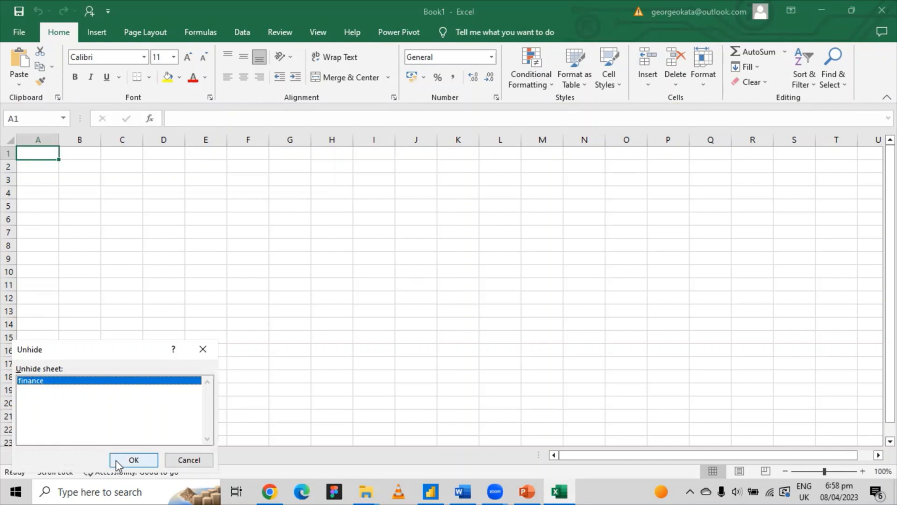
pyautogui.click(134, 460)
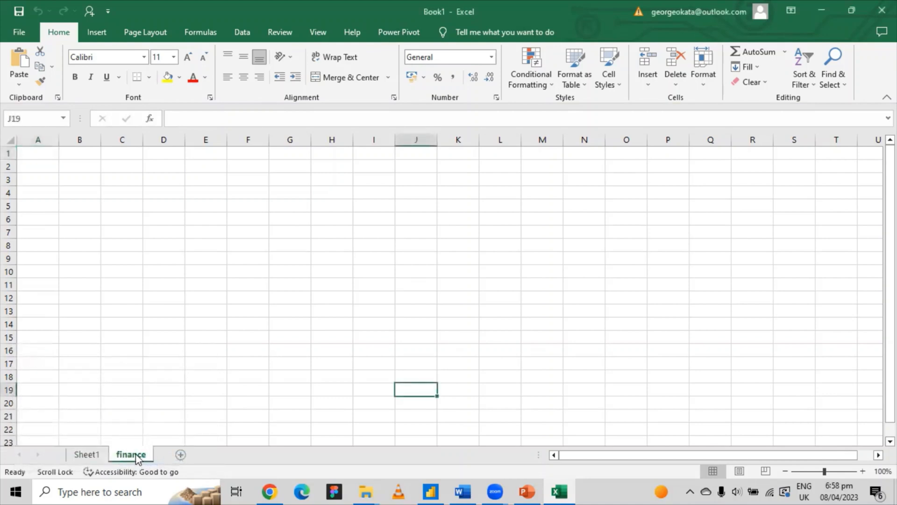
pyautogui.rightClick(131, 454)
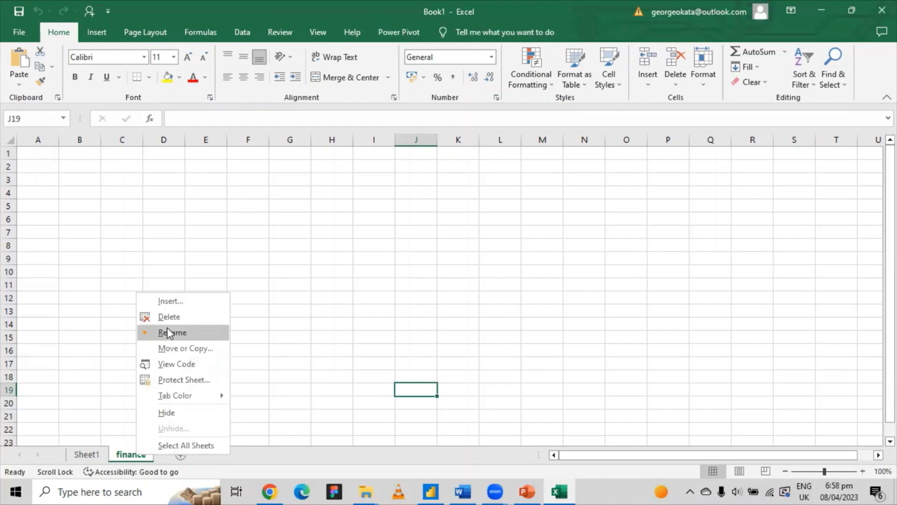
pyautogui.click(86, 454)
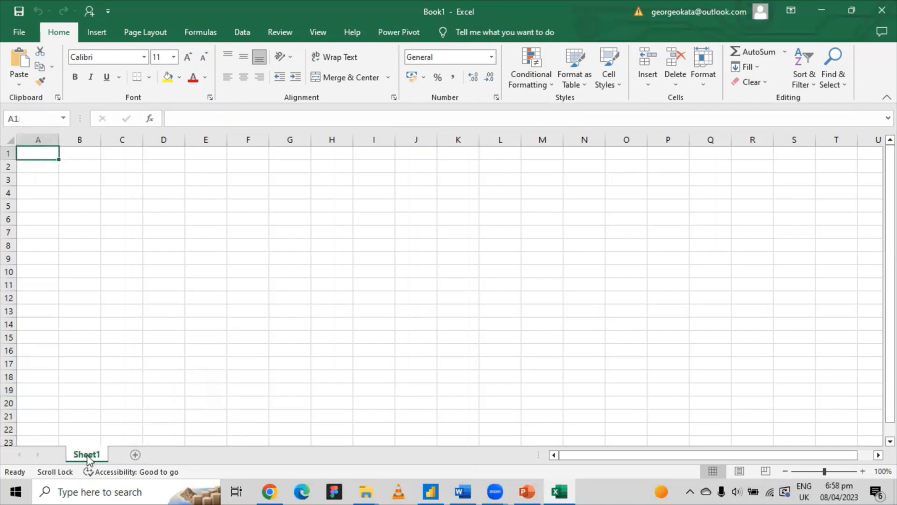
pyautogui.moveTo(248, 334)
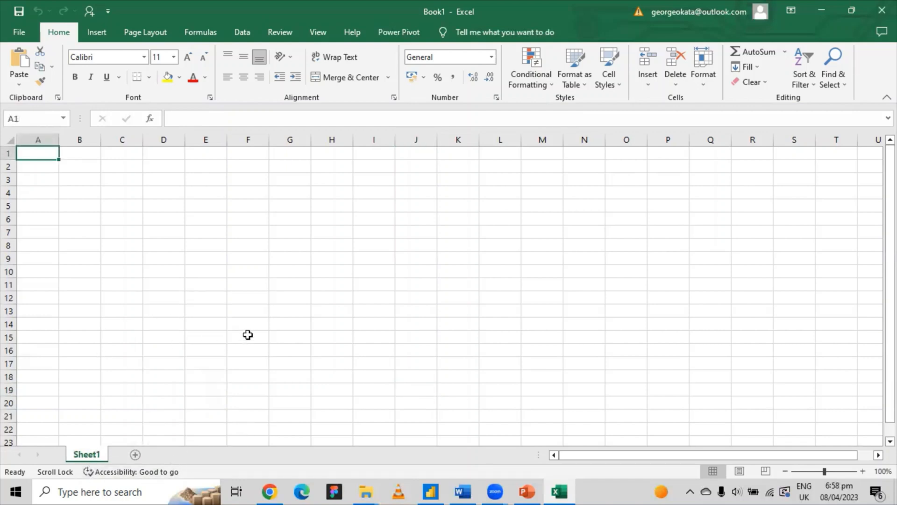
pyautogui.moveTo(195, 299)
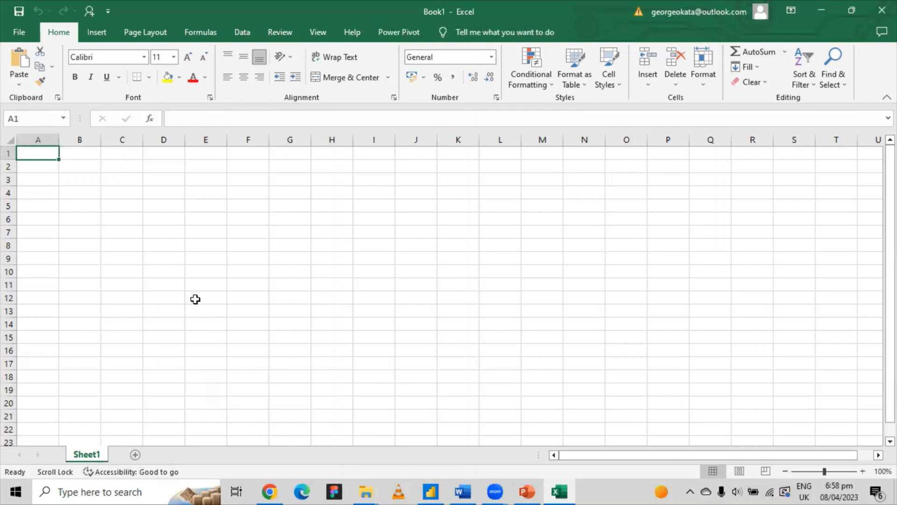
pyautogui.moveTo(78, 251)
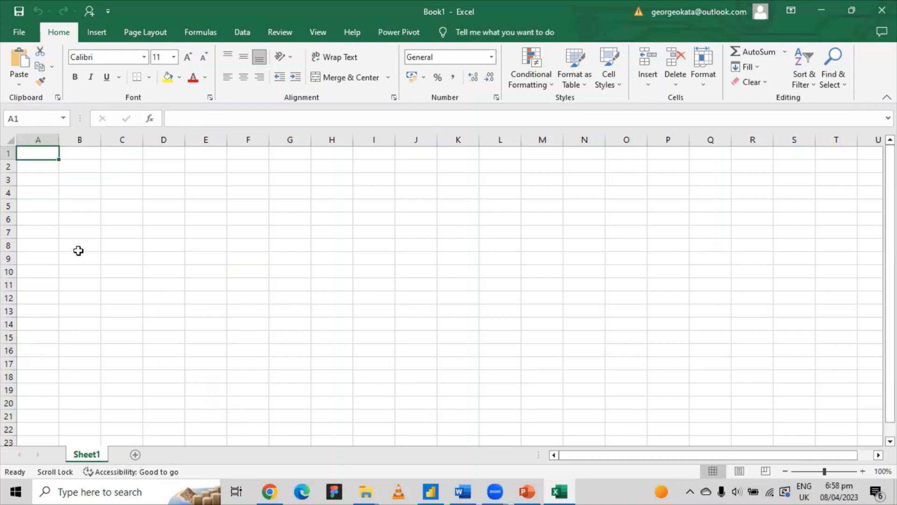
pyautogui.click(80, 139)
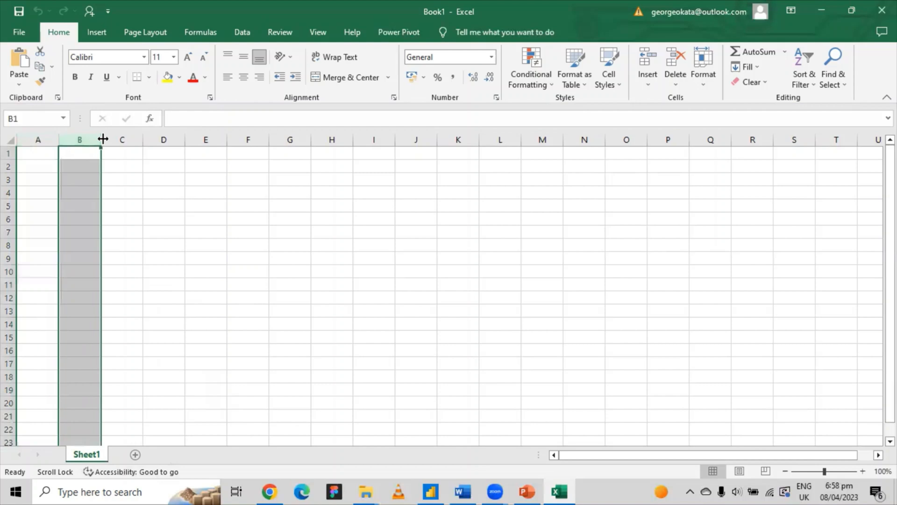
pyautogui.click(164, 139)
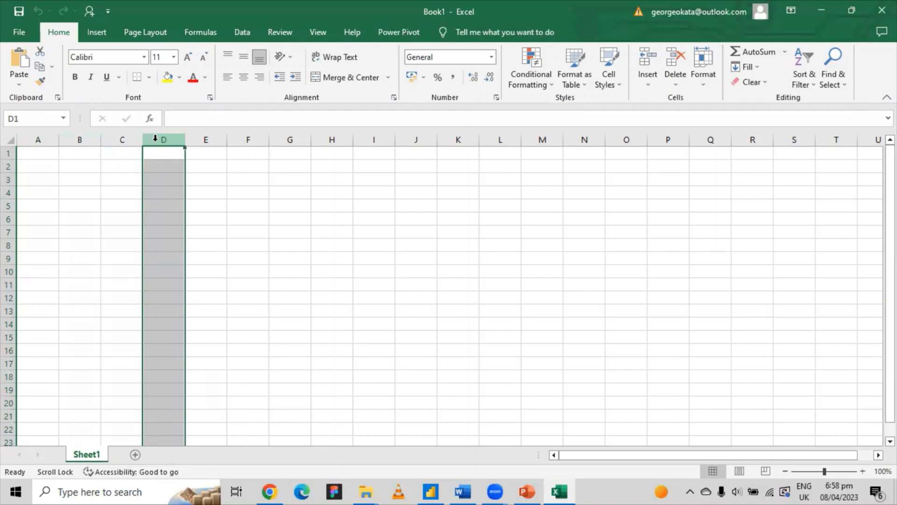
pyautogui.moveTo(47, 135)
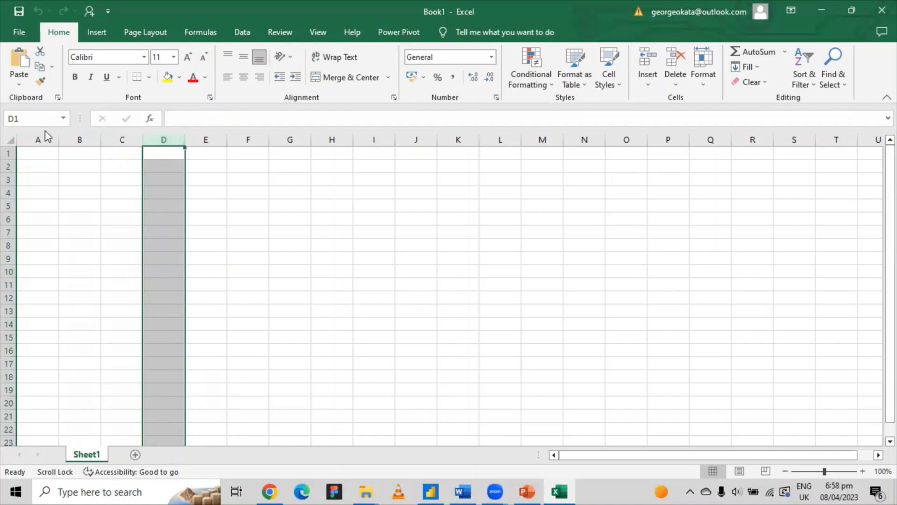
pyautogui.click(37, 139)
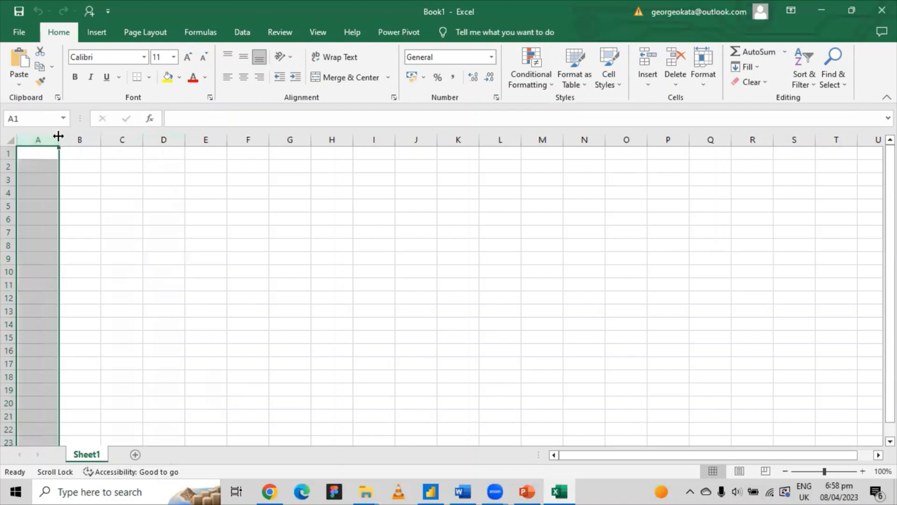
pyautogui.moveTo(38, 140)
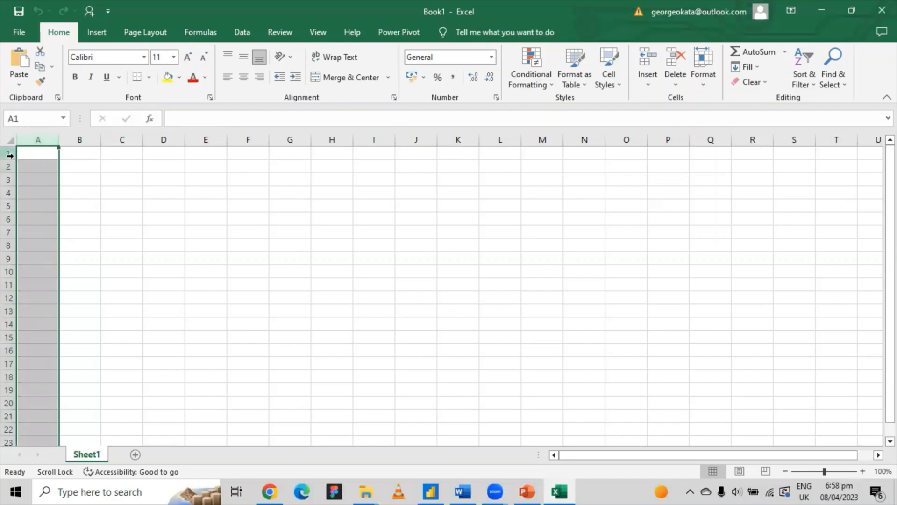
pyautogui.click(8, 166)
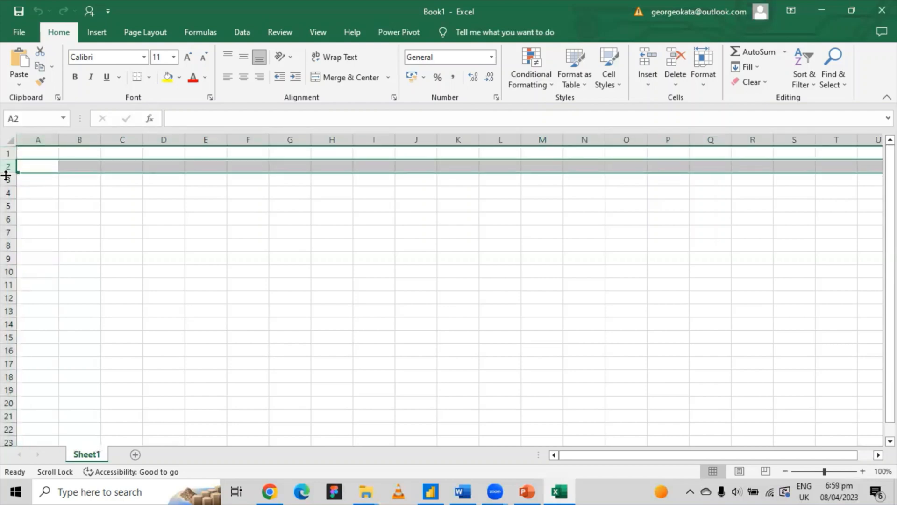
pyautogui.click(37, 180)
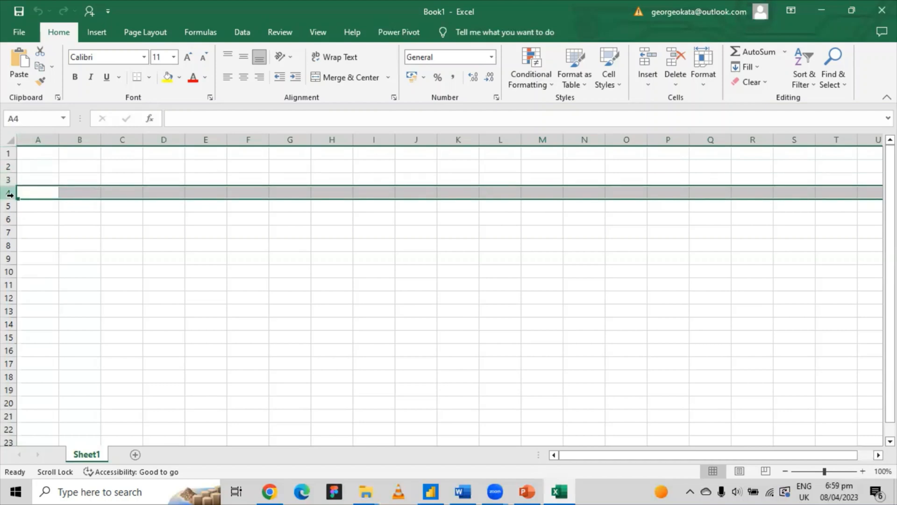
pyautogui.click(122, 166)
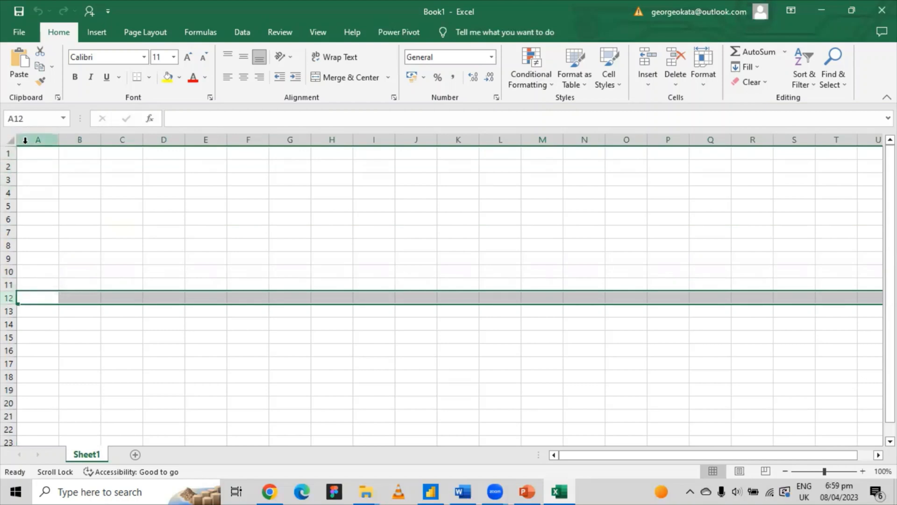
pyautogui.moveTo(43, 157)
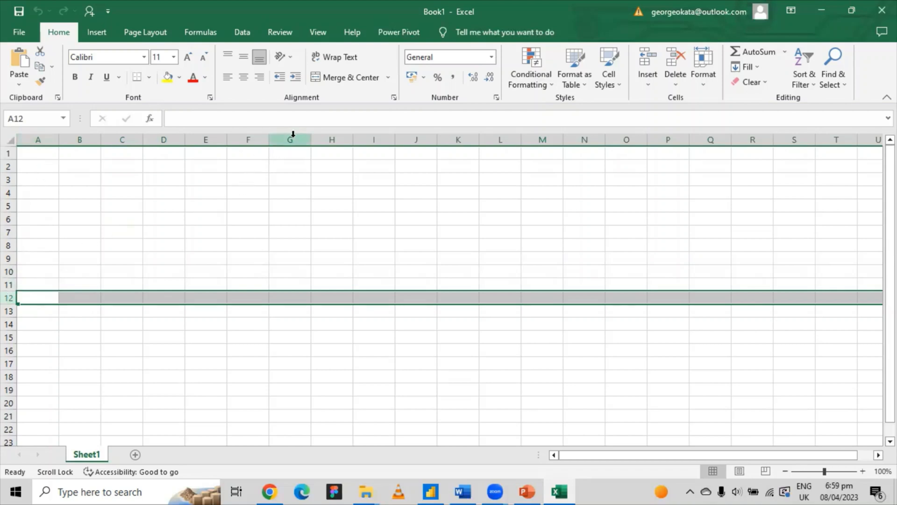
pyautogui.click(290, 139)
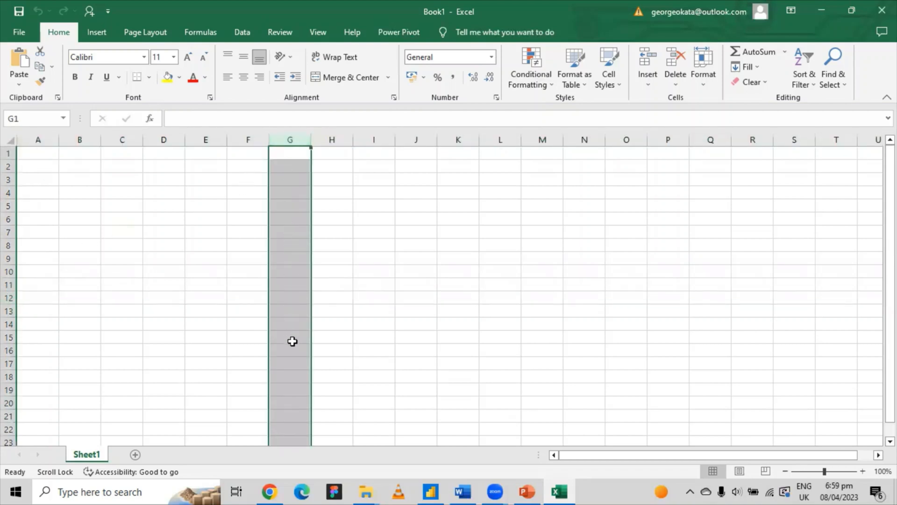
pyautogui.click(289, 337)
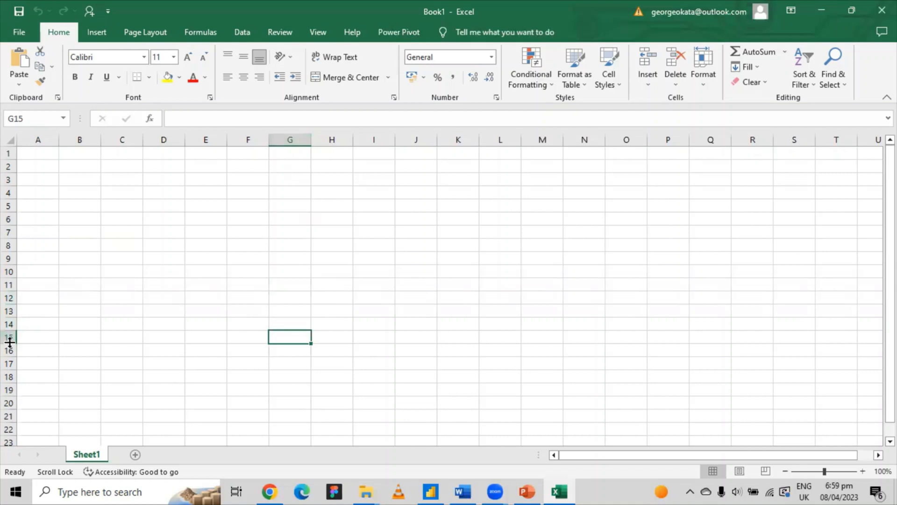
pyautogui.moveTo(317, 375)
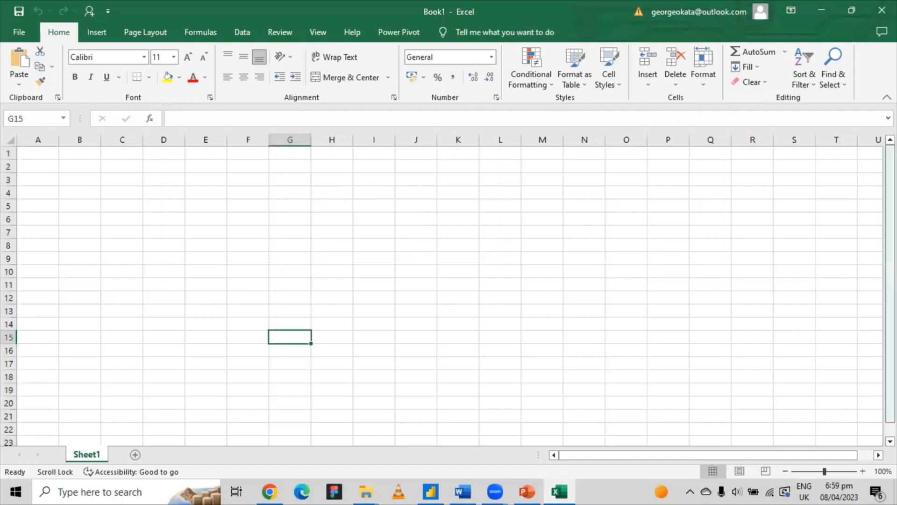
pyautogui.scroll(-3)
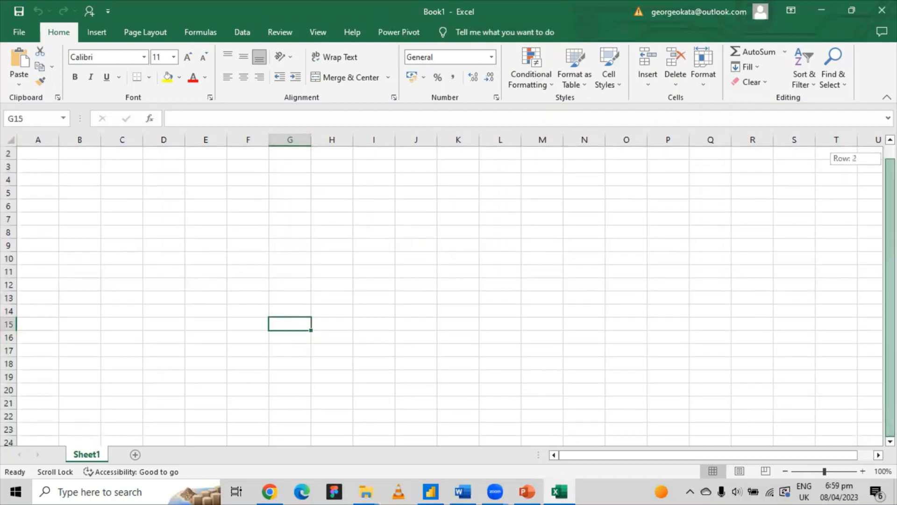
pyautogui.scroll(3)
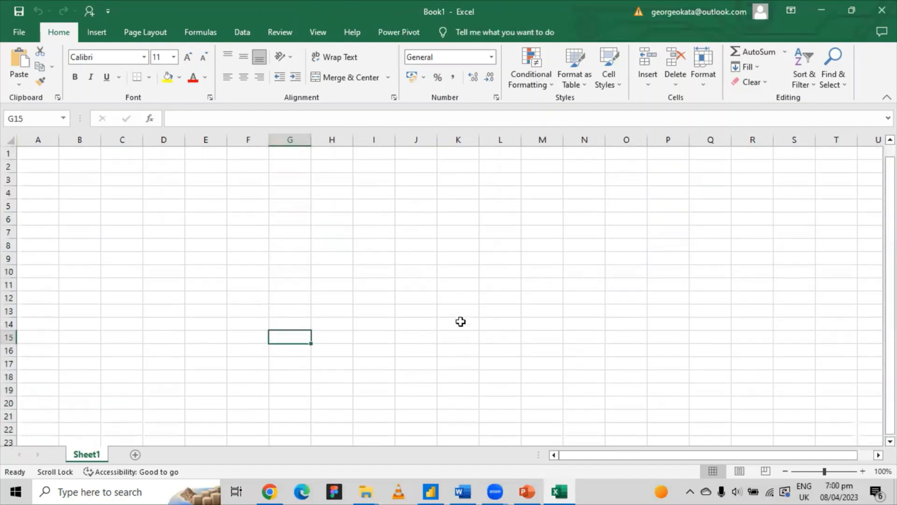
pyautogui.moveTo(707, 434)
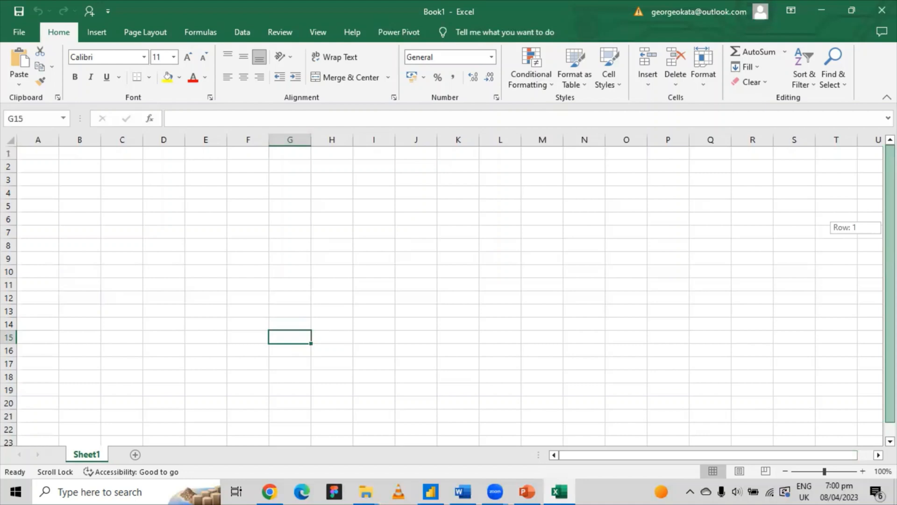
pyautogui.moveTo(402, 307)
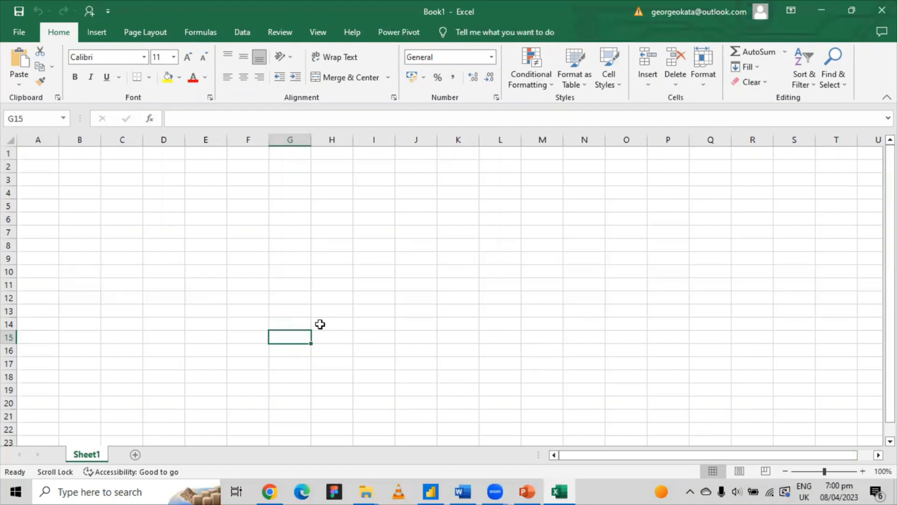
pyautogui.moveTo(294, 315)
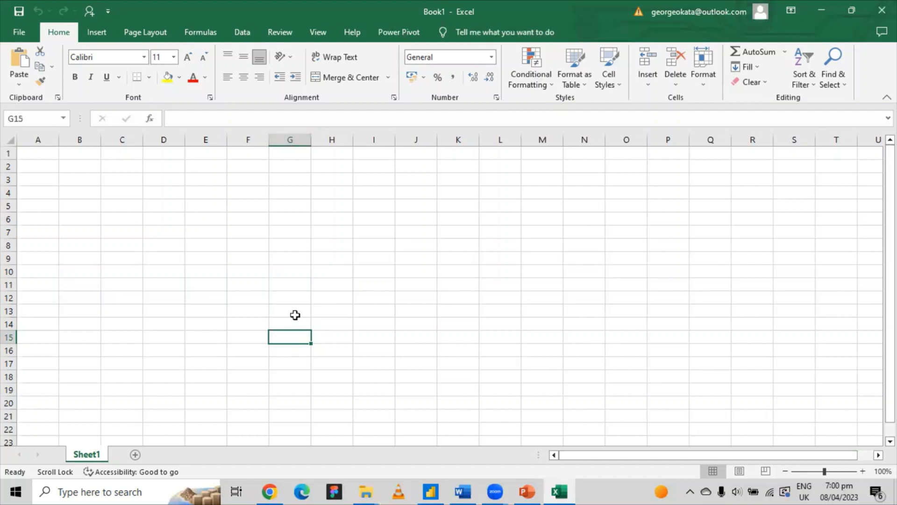
pyautogui.click(290, 219)
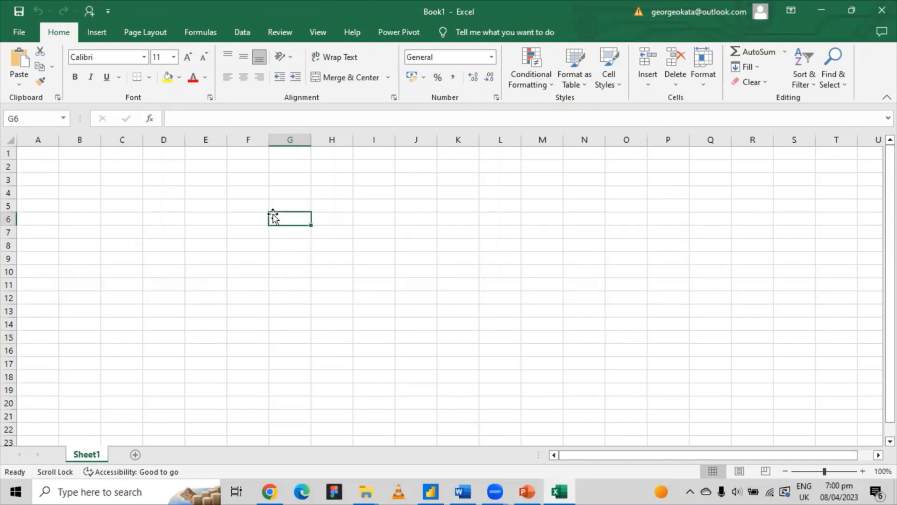
pyautogui.moveTo(262, 211)
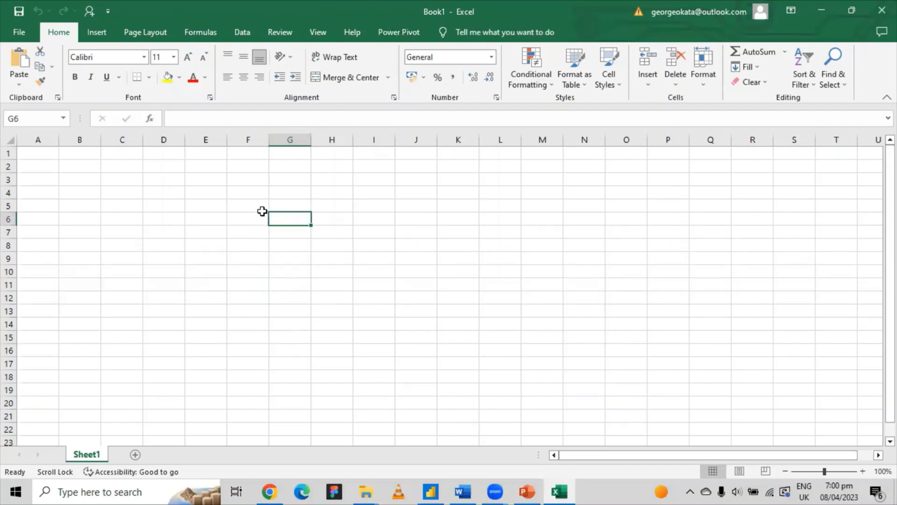
pyautogui.moveTo(310, 223)
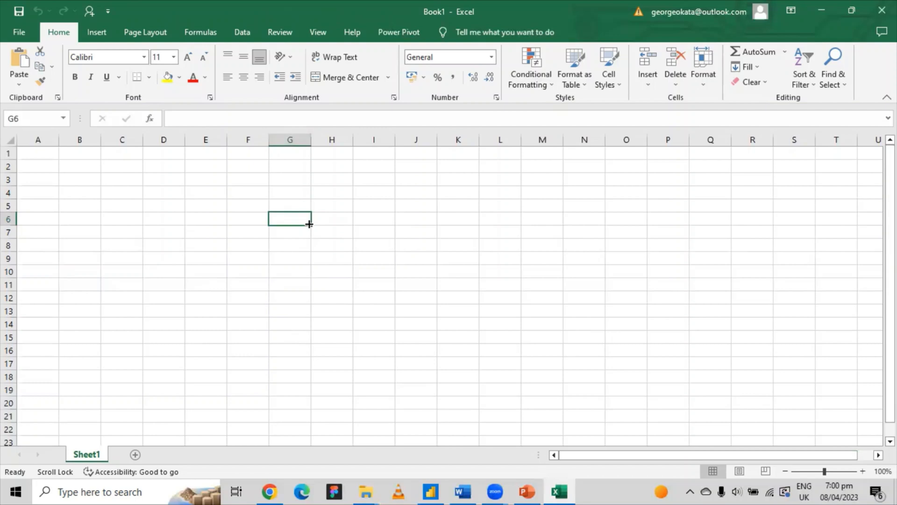
pyautogui.moveTo(280, 207)
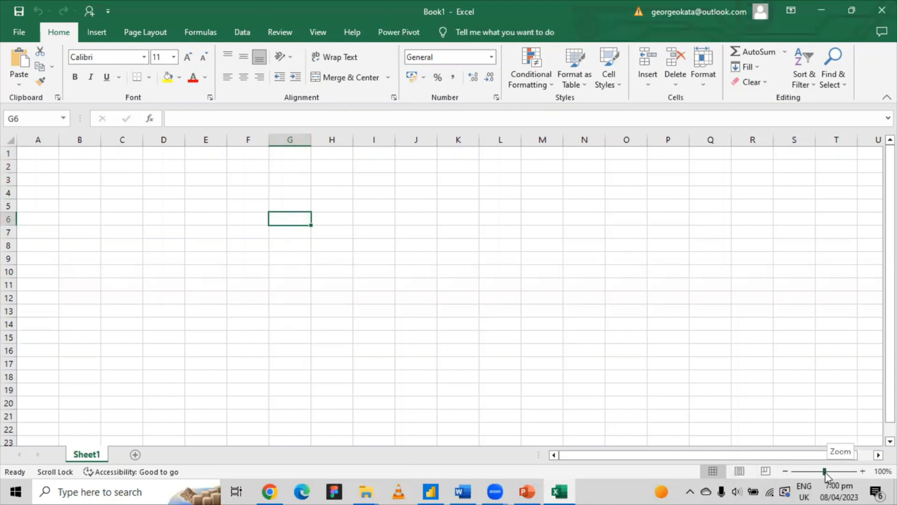
pyautogui.moveTo(824, 471); pyautogui.dragTo(833, 471)
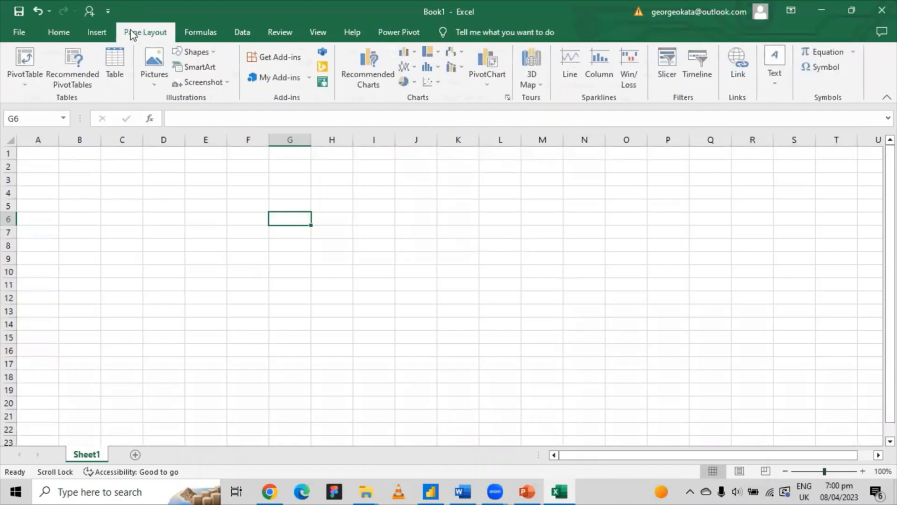
# Visit the Review and Power Pivot ribbons, then return to the Home formatting commands
pyautogui.click(279, 31)
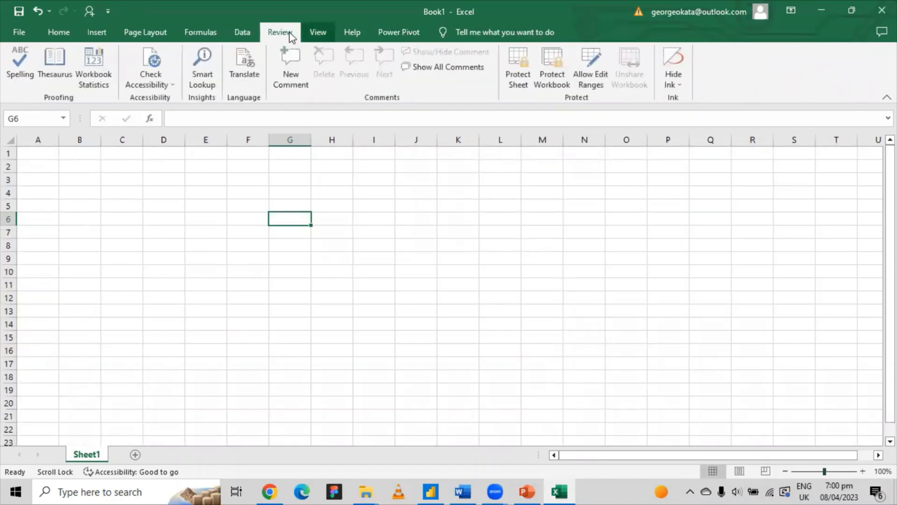
pyautogui.click(398, 32)
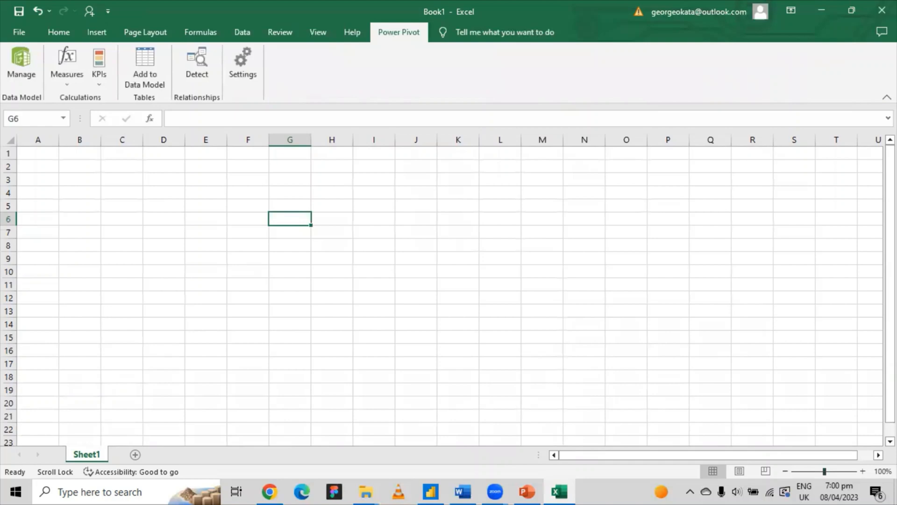
pyautogui.moveTo(120, 34)
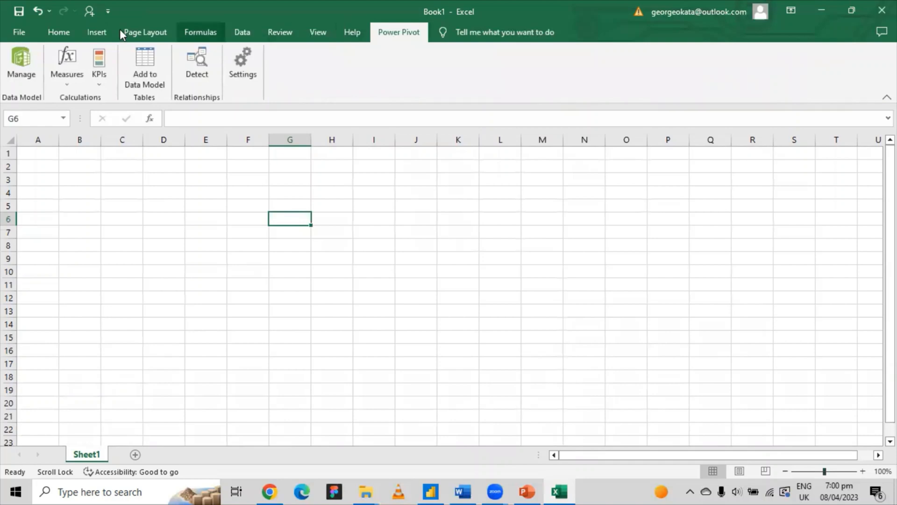
pyautogui.click(58, 32)
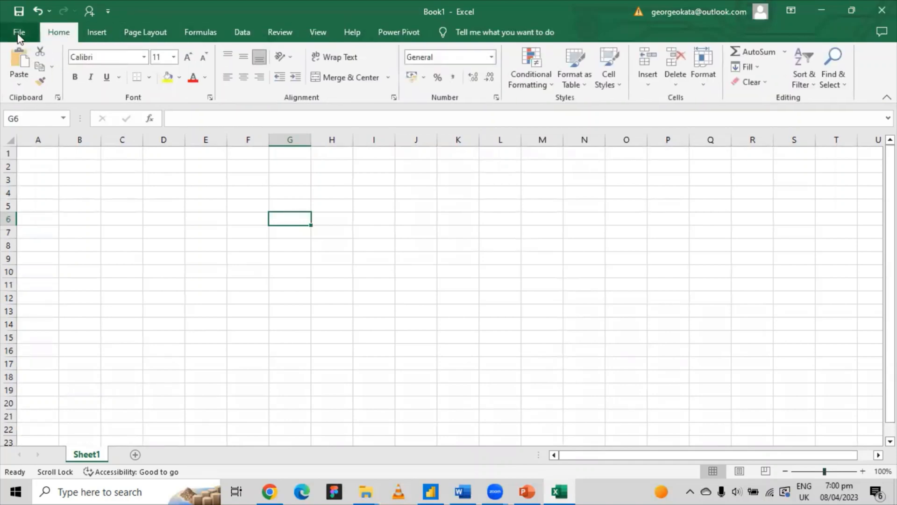
# Create a new blank workbook Book2 via File > New, then return to Book1's backstage
pyautogui.click(19, 31)
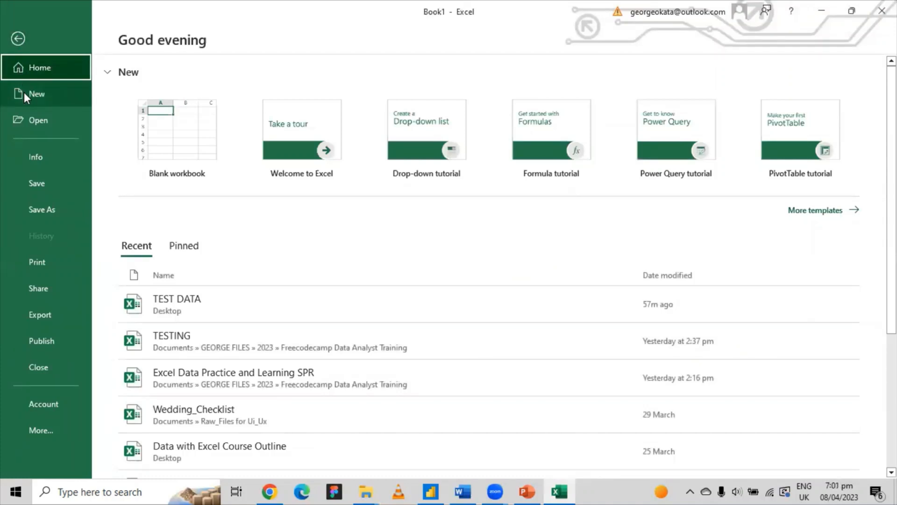
pyautogui.click(37, 94)
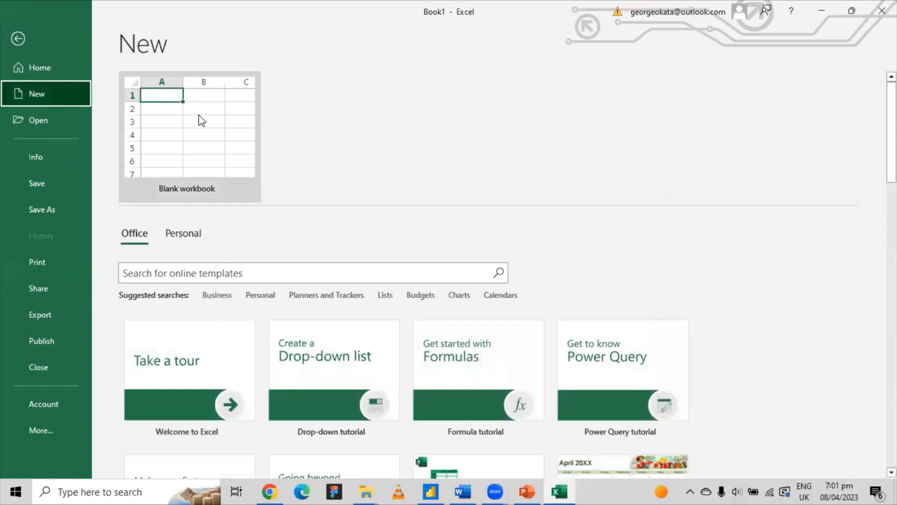
pyautogui.click(189, 137)
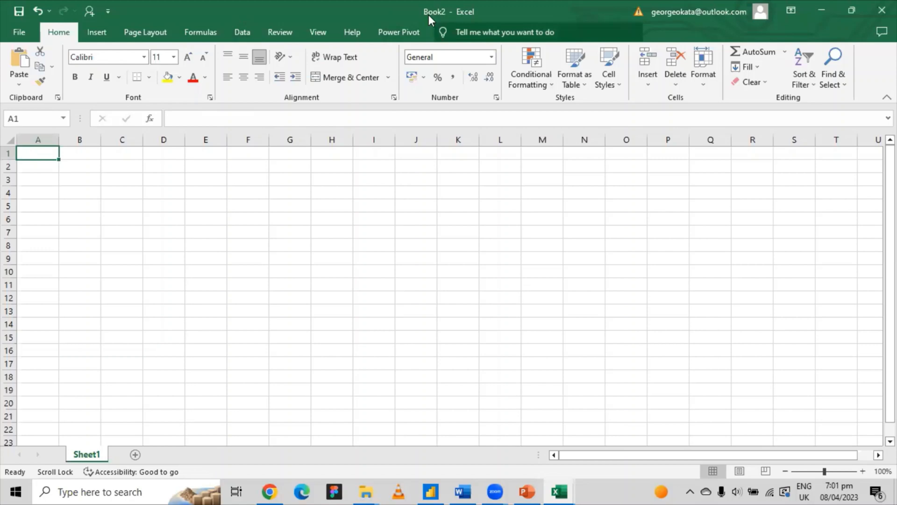
pyautogui.moveTo(446, 16)
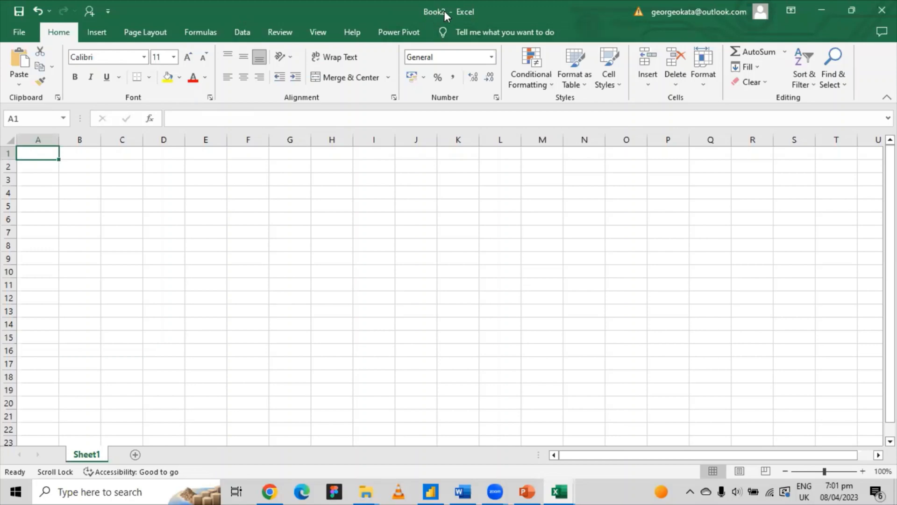
pyautogui.click(290, 218)
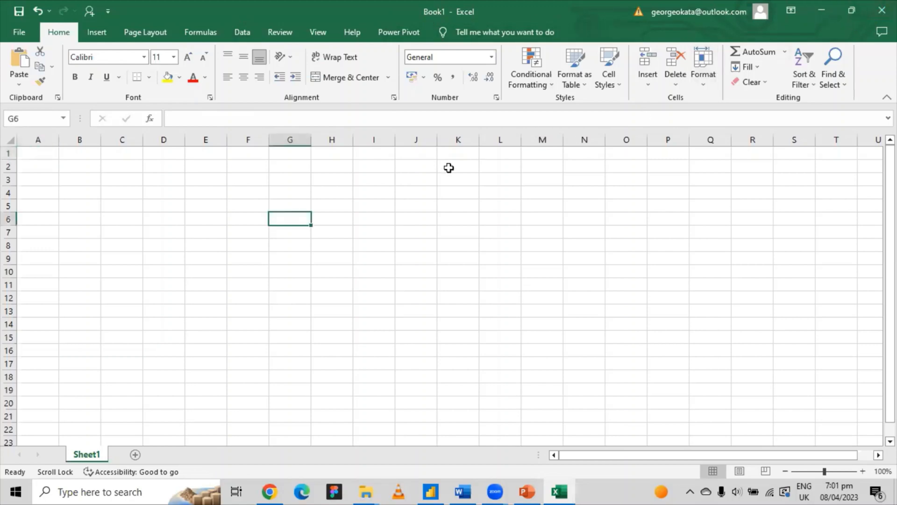
pyautogui.moveTo(433, 14)
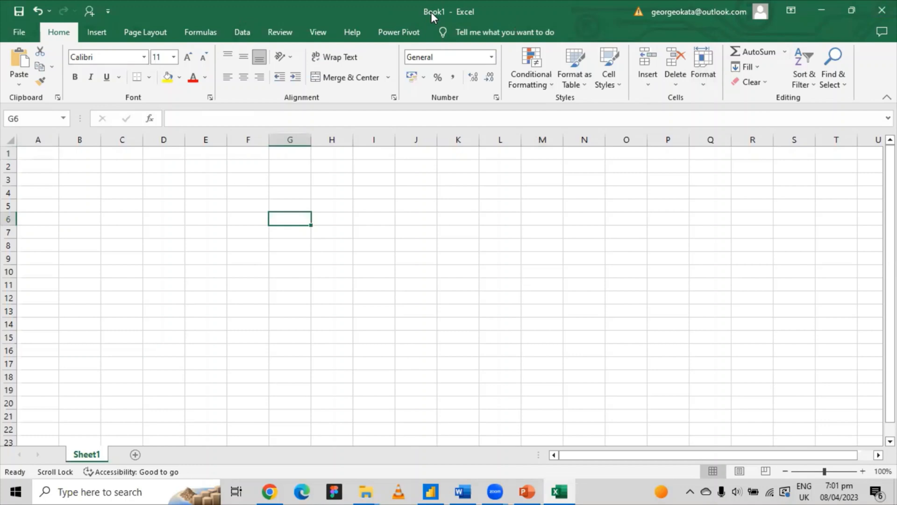
pyautogui.click(19, 31)
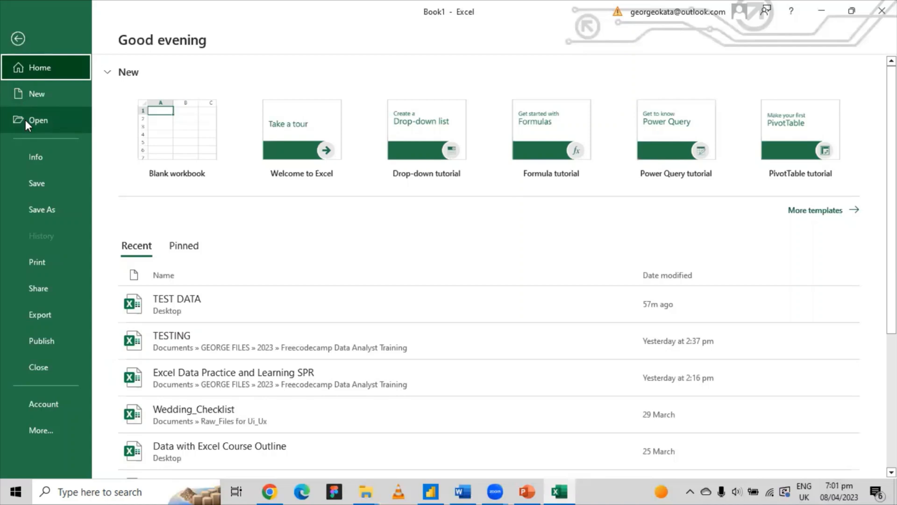
# Go to the Open page and switch between recent Workbooks and recent Folders lists
pyautogui.click(38, 120)
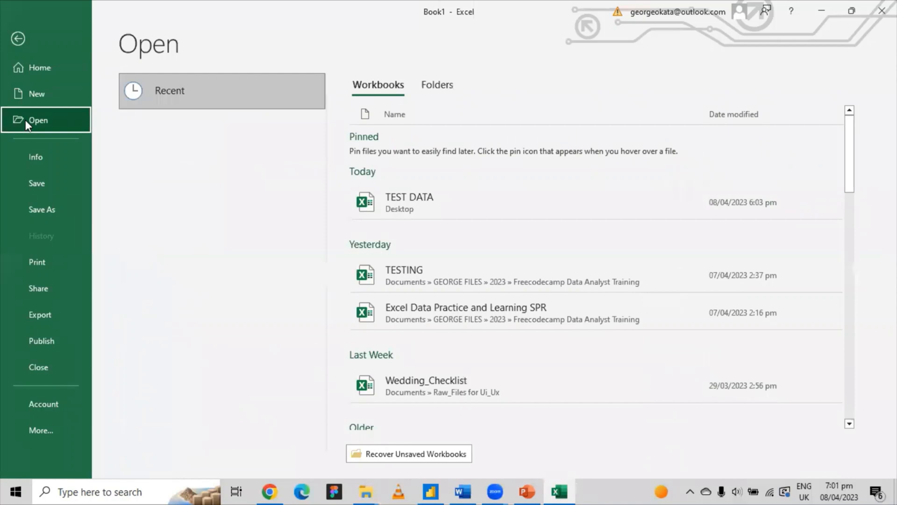
pyautogui.click(436, 85)
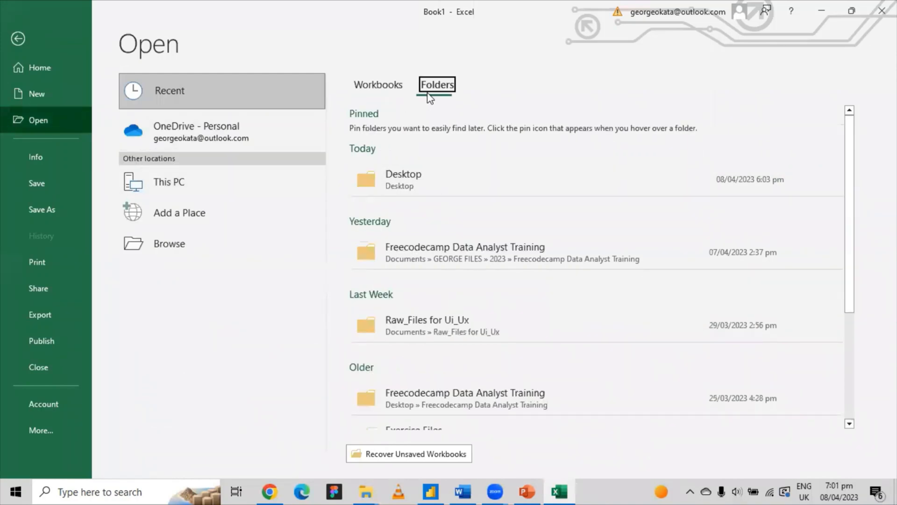
pyautogui.click(377, 84)
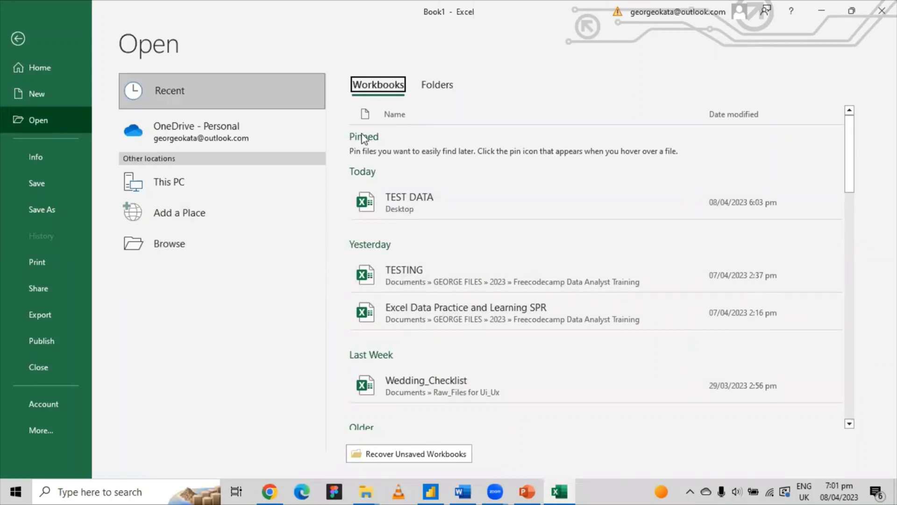
pyautogui.click(436, 85)
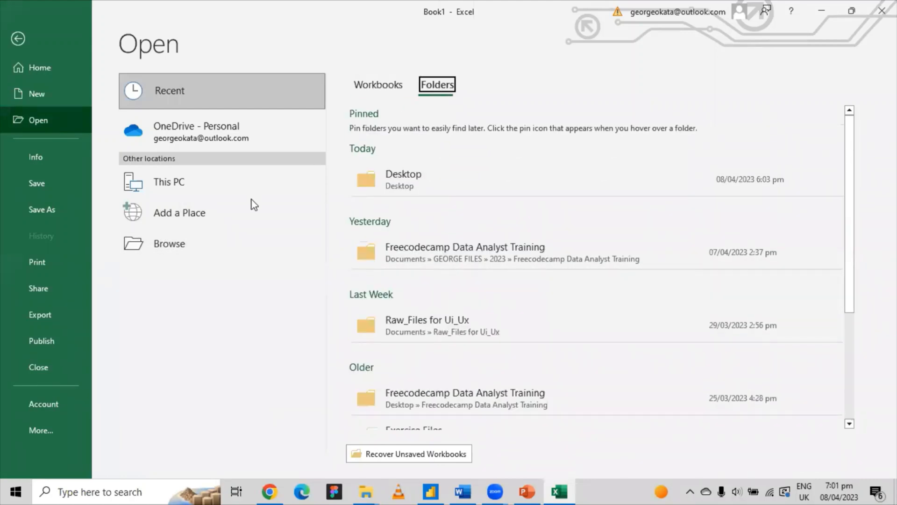
# Browse the computer for a workbook to open, then cancel the Open dialog
pyautogui.click(169, 243)
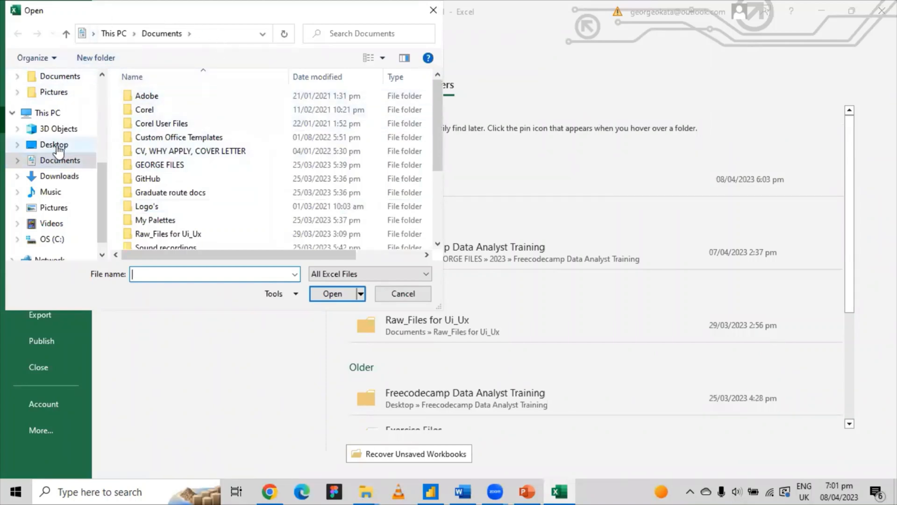
pyautogui.click(402, 292)
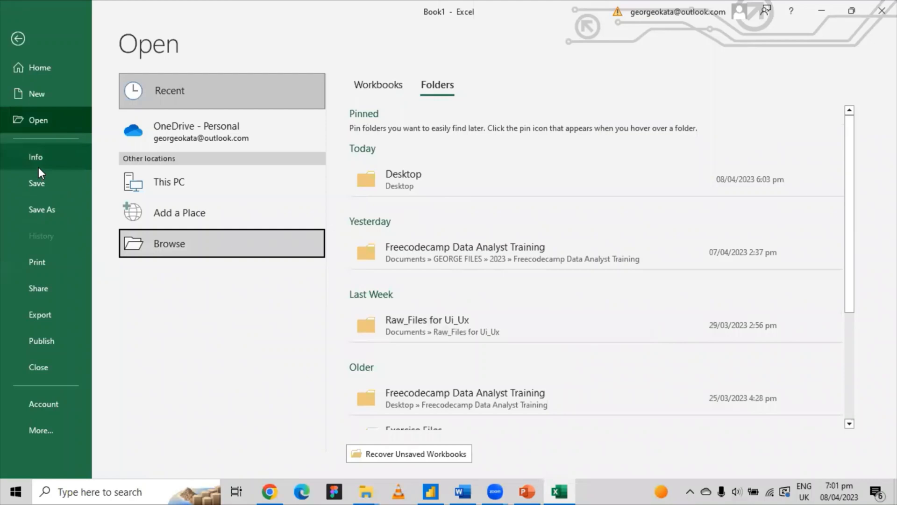
# View the workbook Info page, then the Print settings reporting nothing to print
pyautogui.click(36, 156)
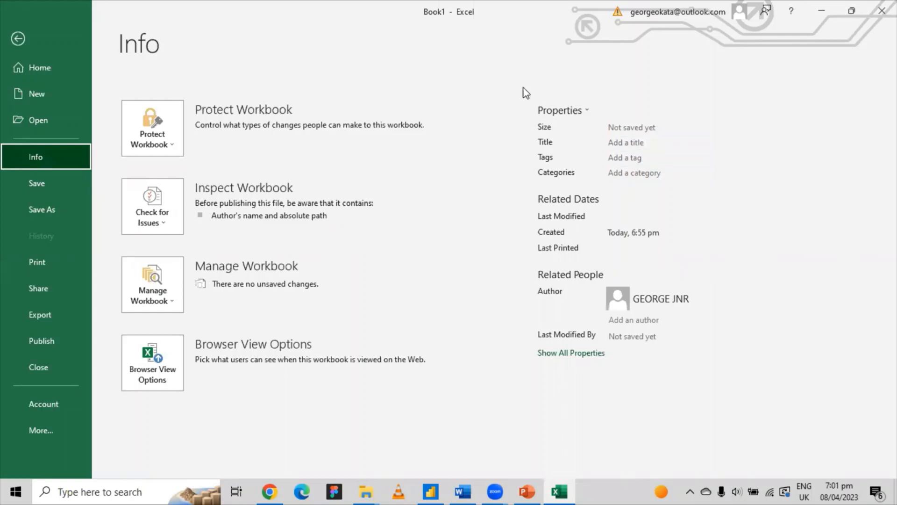
pyautogui.moveTo(647, 152)
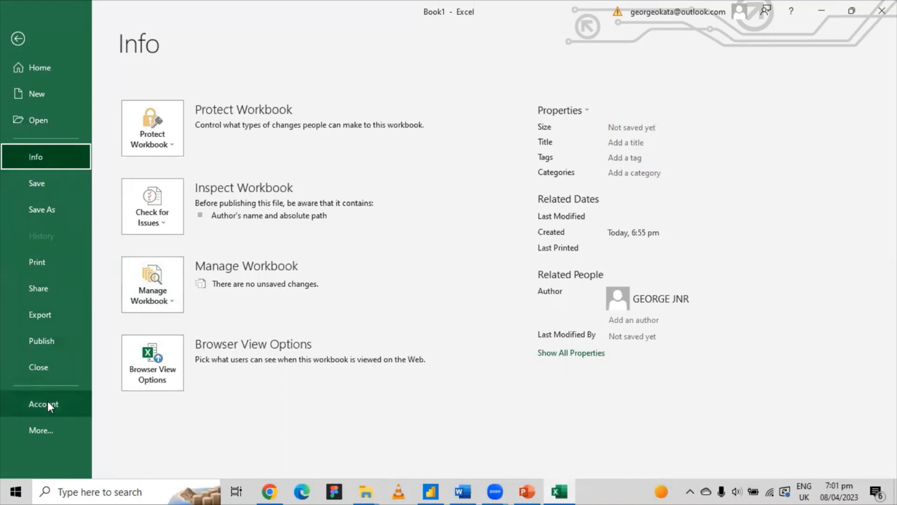
pyautogui.click(36, 261)
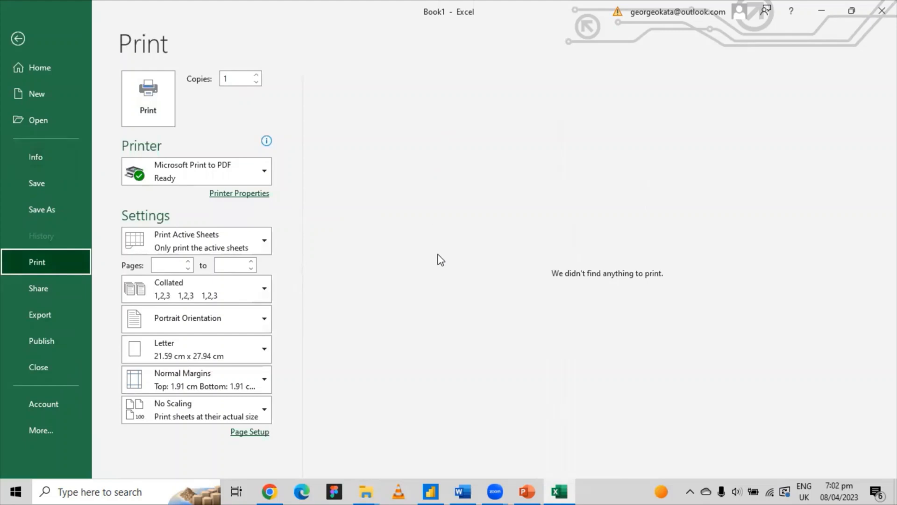
pyautogui.moveTo(445, 353)
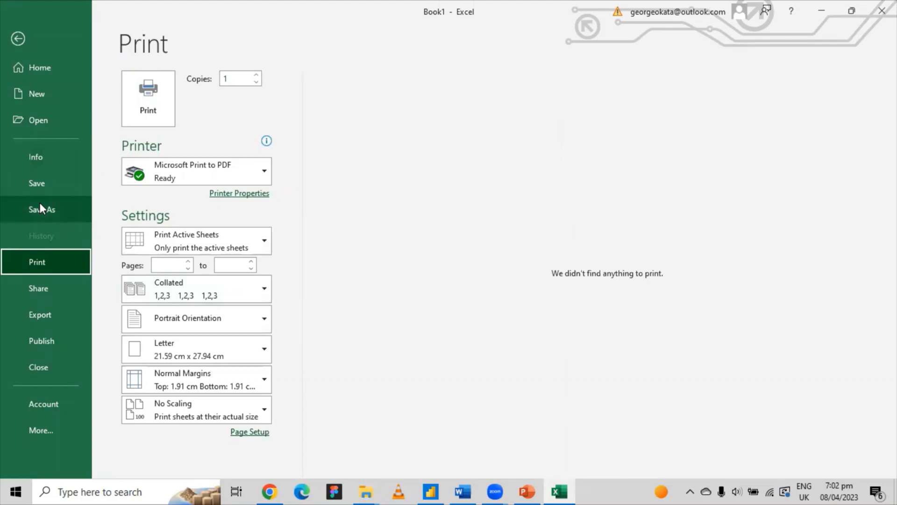
# Save the workbook to the Desktop under the file name 'testdata'
pyautogui.click(42, 208)
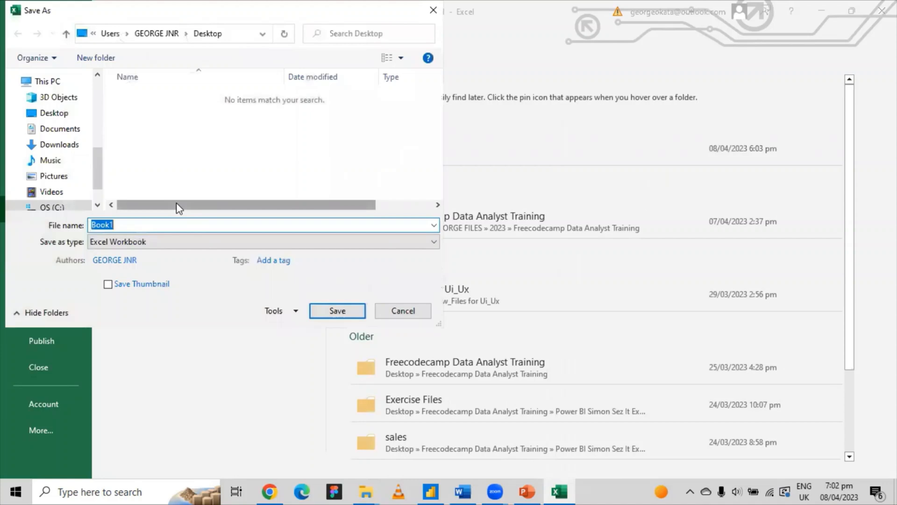
pyautogui.write('ty')
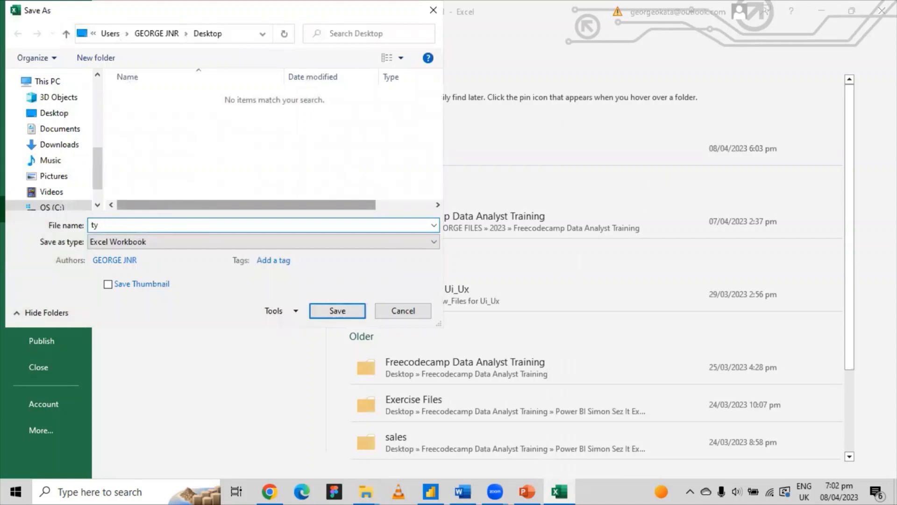
pyautogui.write('tes')
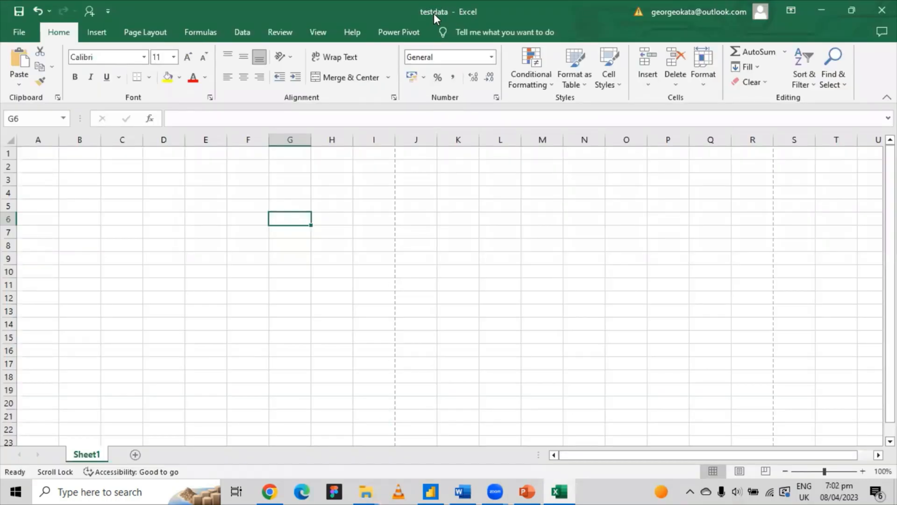
pyautogui.moveTo(735, 283)
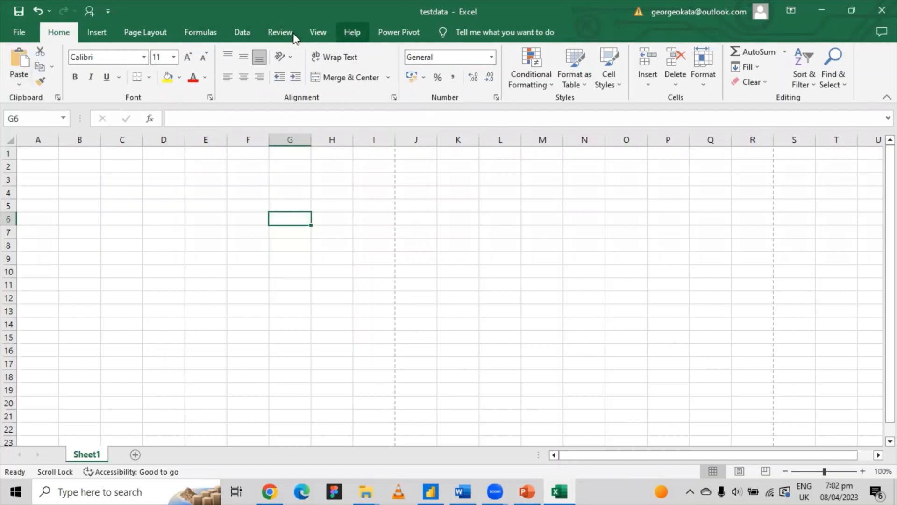
pyautogui.click(144, 32)
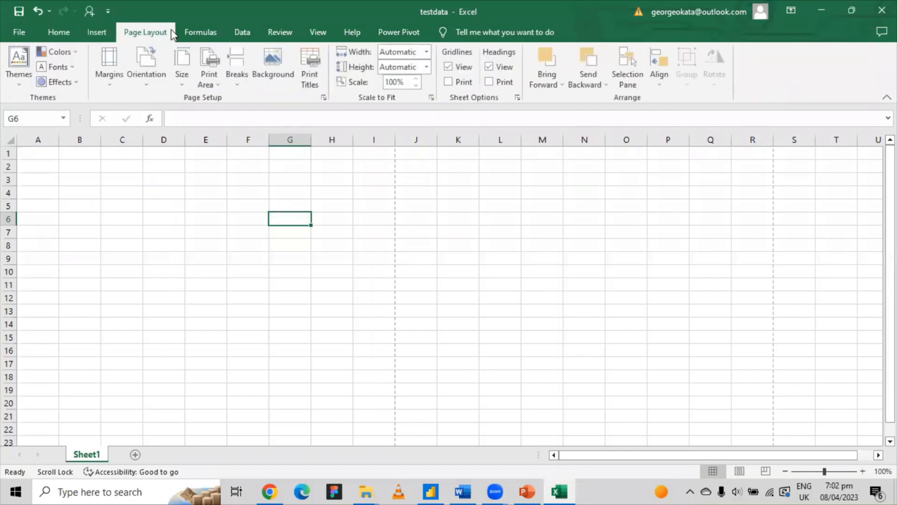
pyautogui.click(58, 31)
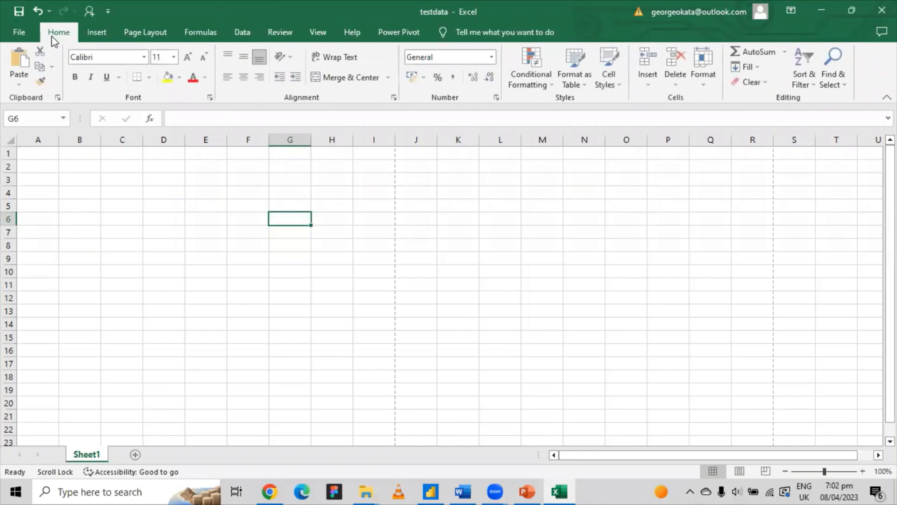